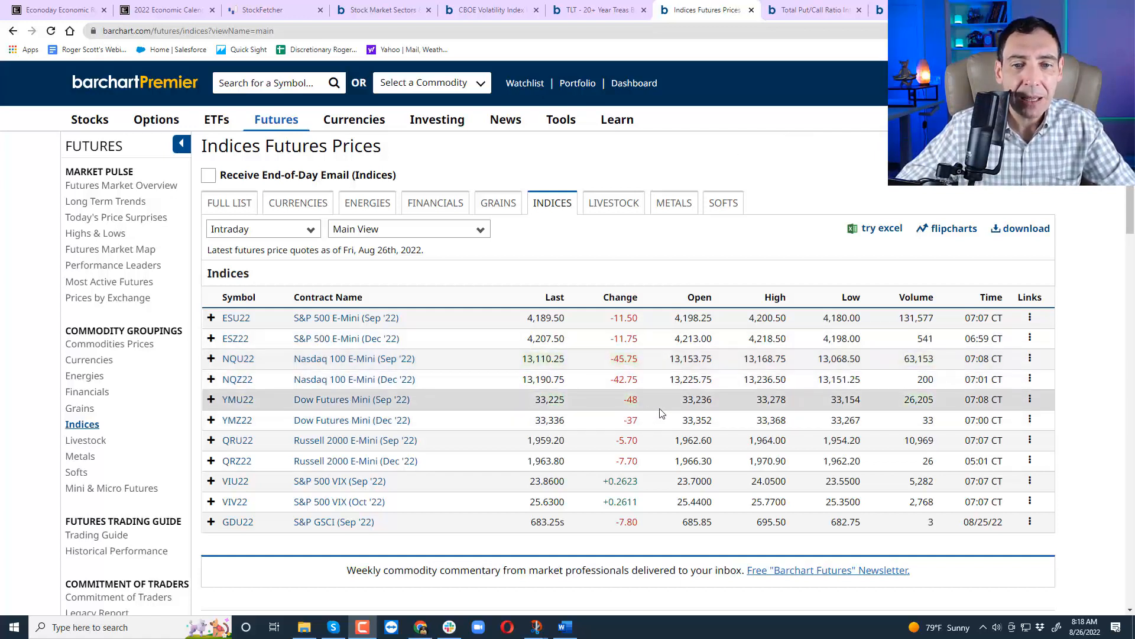
mouse_move(643, 381)
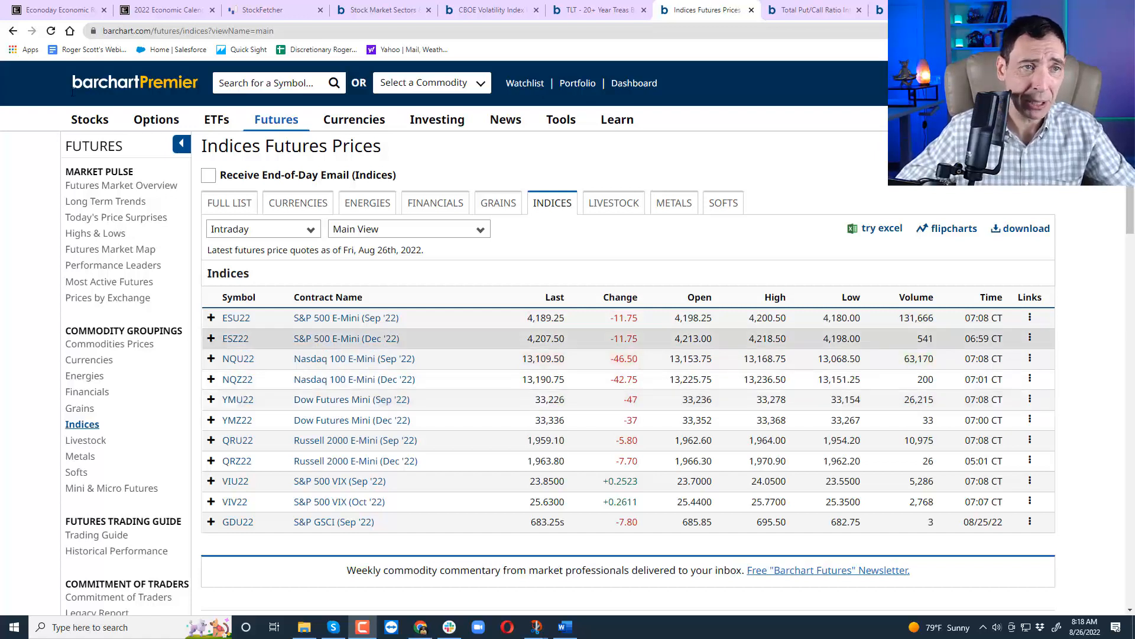
Open Econoday's Personal Income and Outlays release for July 2022 with consensus and range figures.
left_click(55, 9)
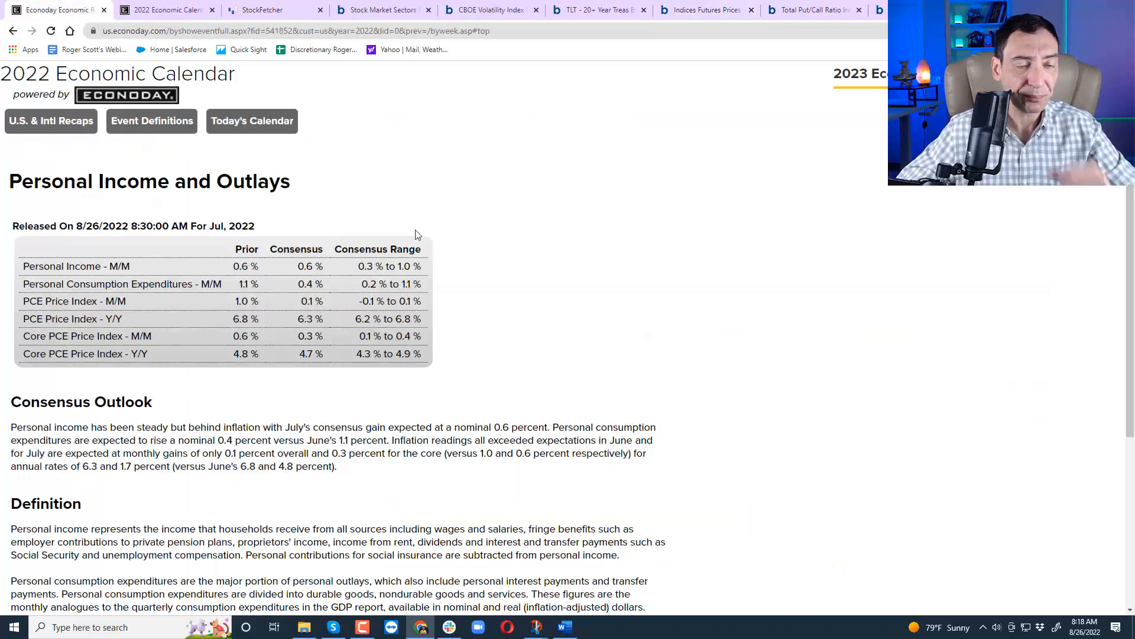
mouse_move(468, 181)
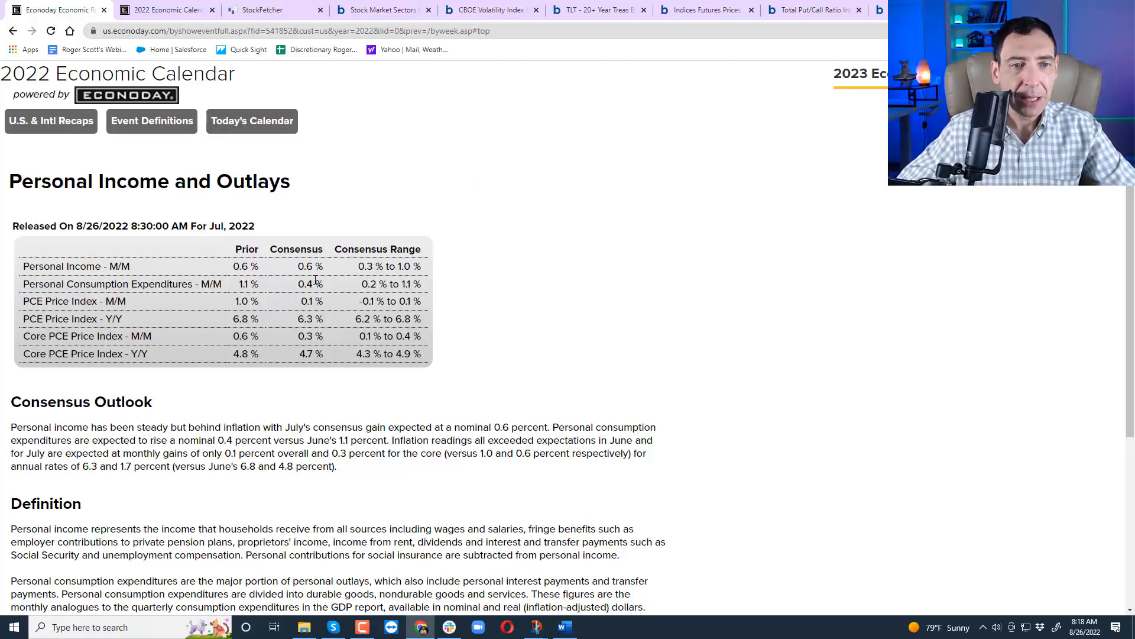
mouse_move(355, 274)
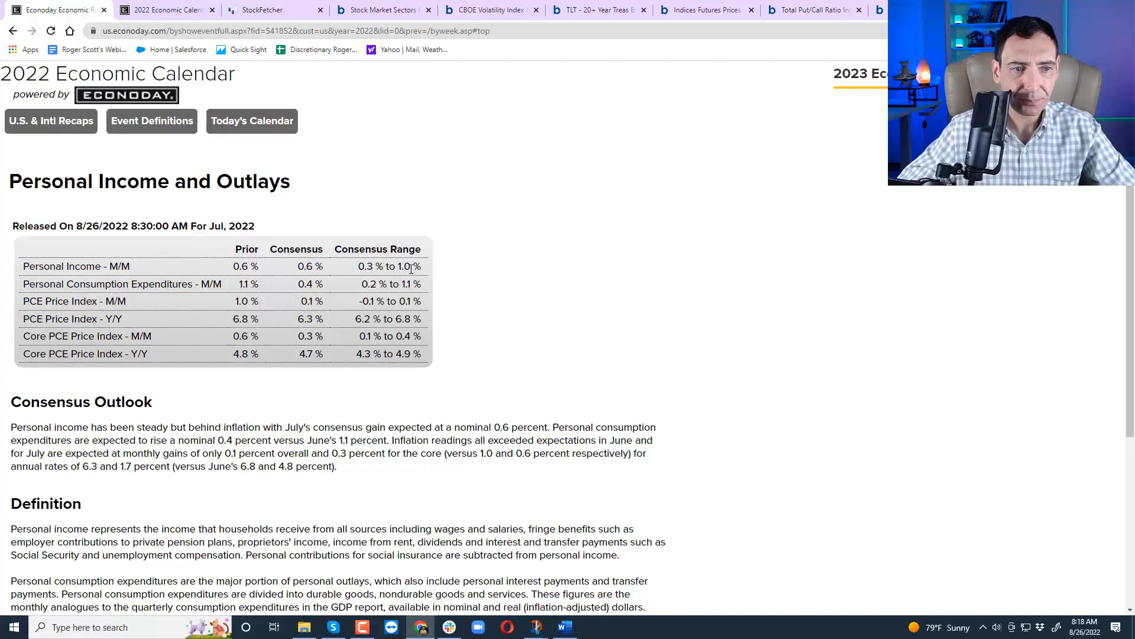
mouse_move(210, 282)
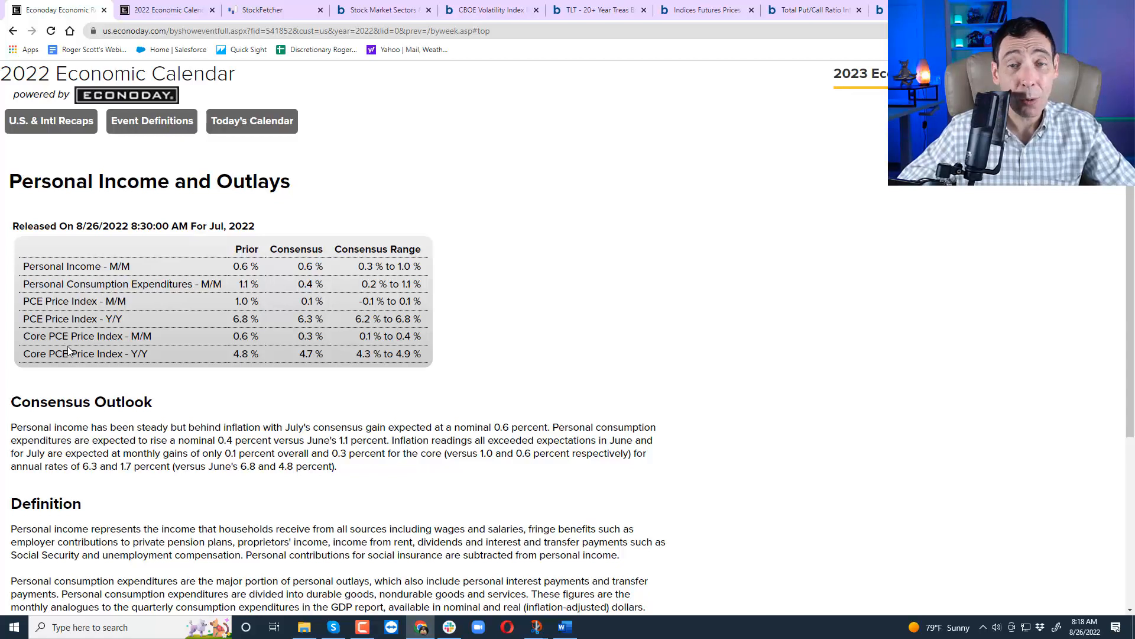
mouse_move(91, 354)
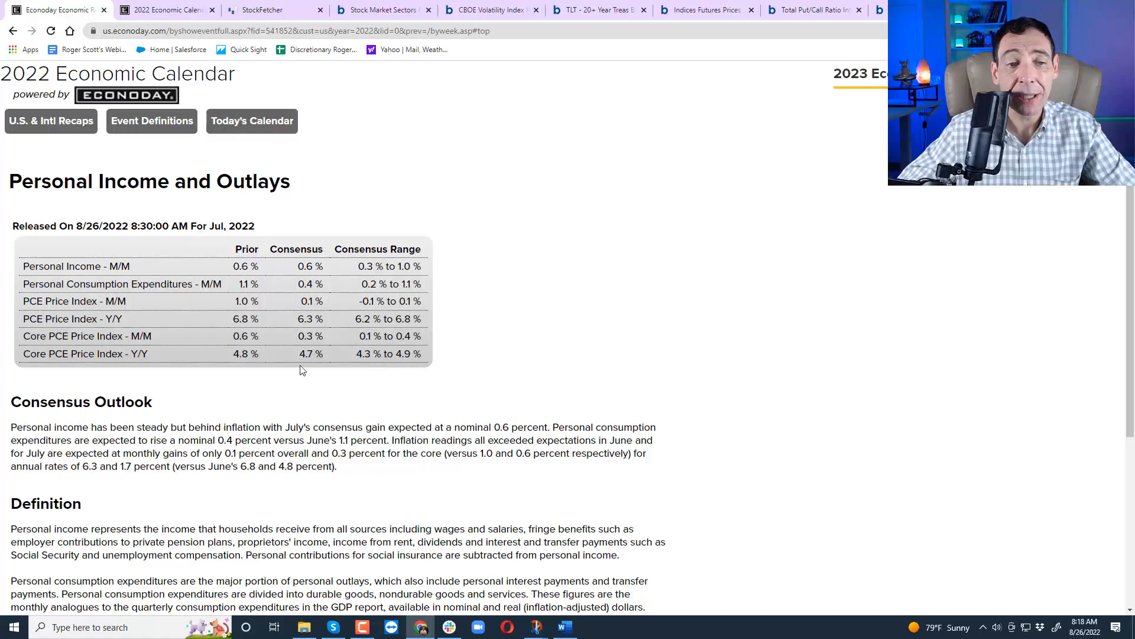
mouse_move(317, 367)
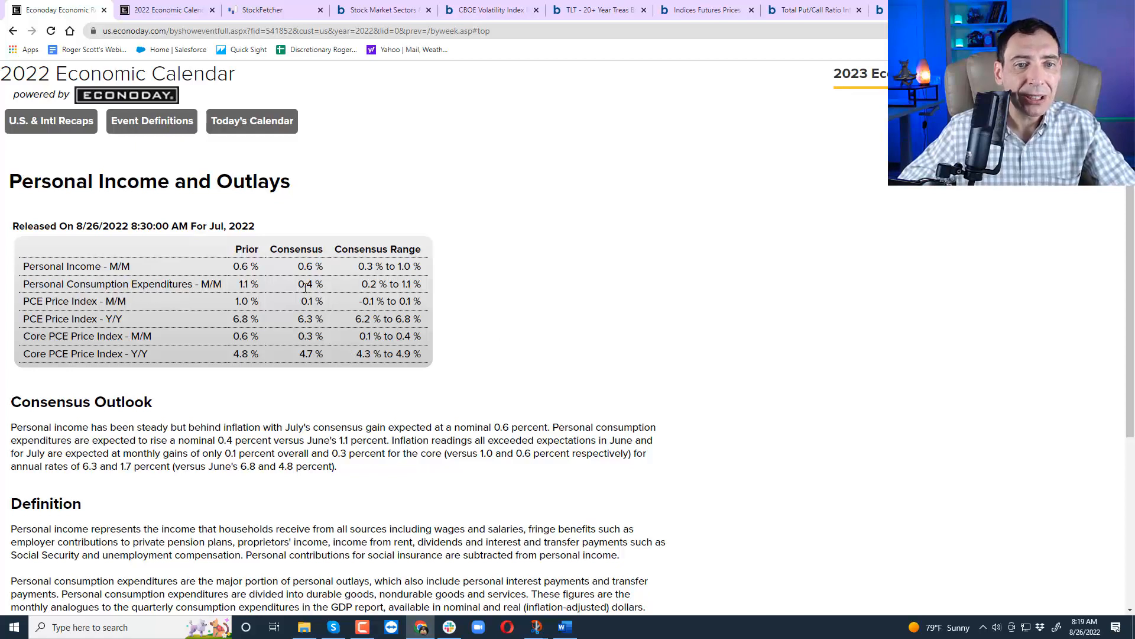
mouse_move(324, 369)
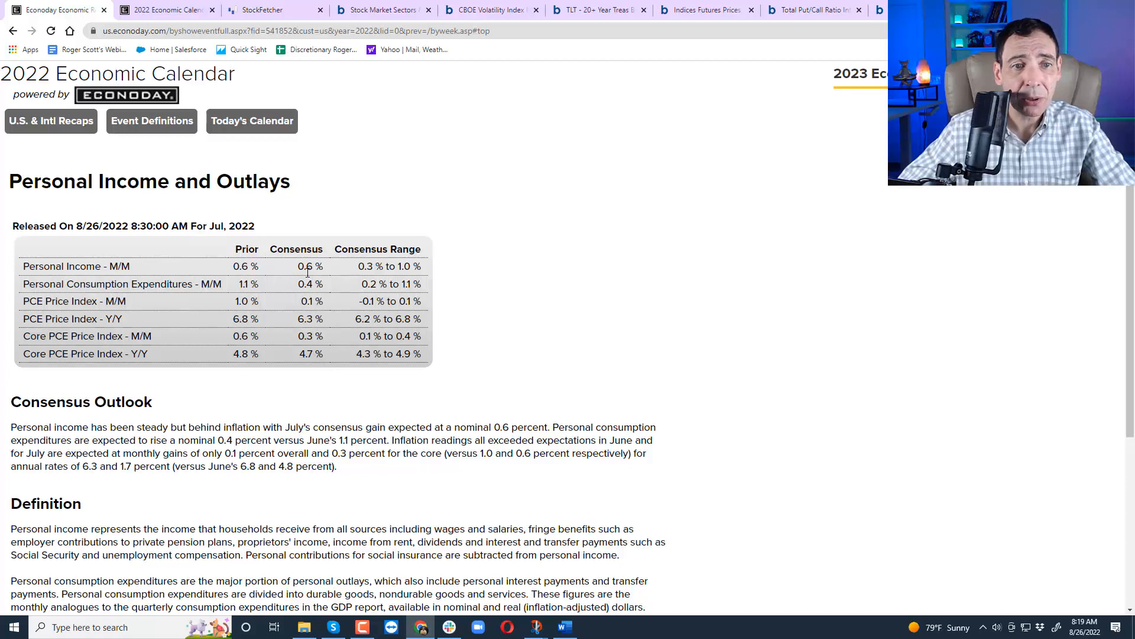
mouse_move(373, 271)
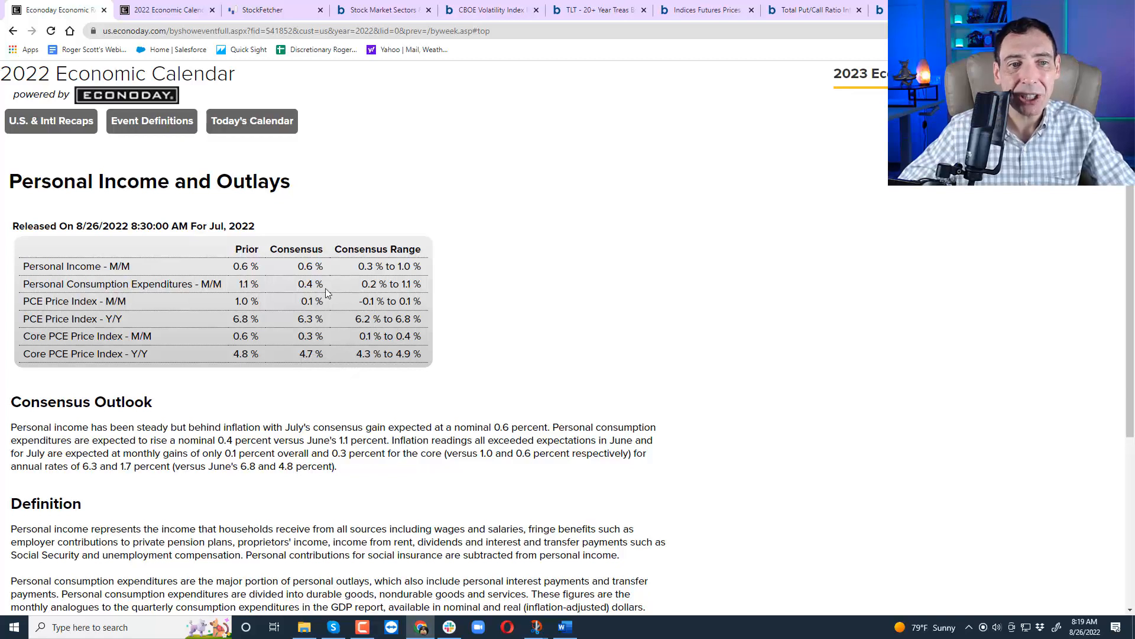
mouse_move(526, 345)
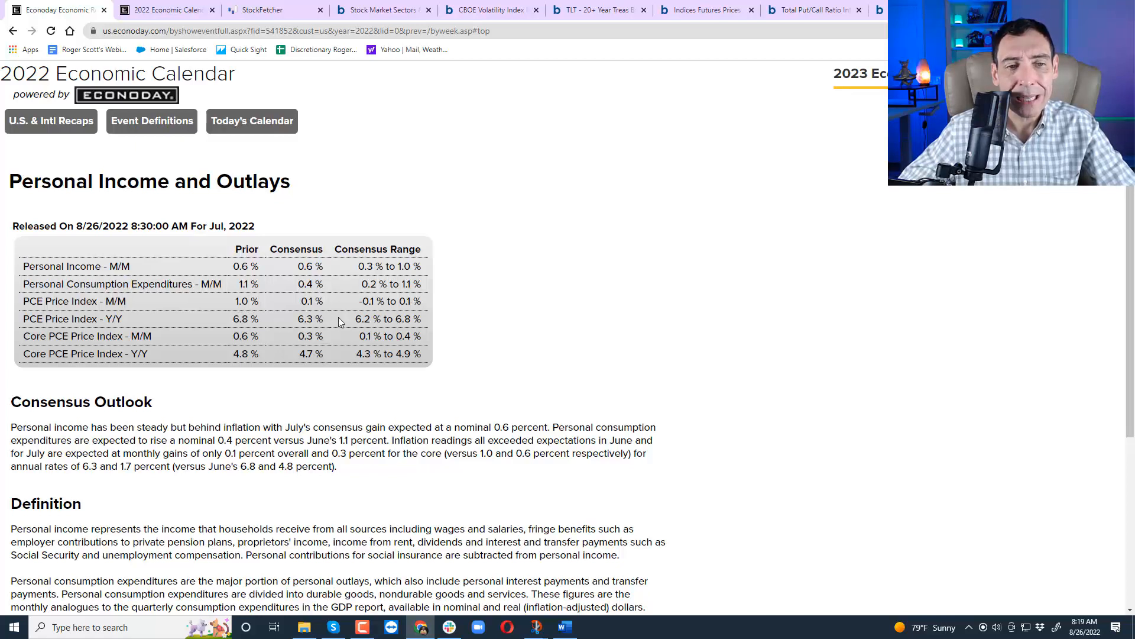
mouse_move(12, 30)
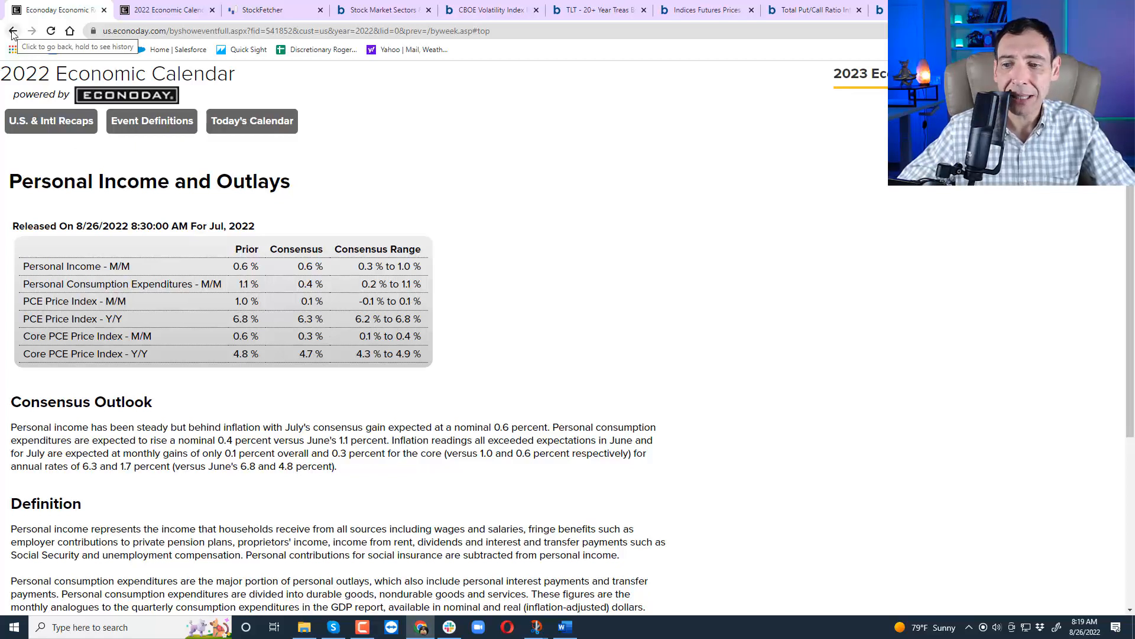
Go back from the Personal Income release toward the global-stocks-gain news story.
left_click(12, 31)
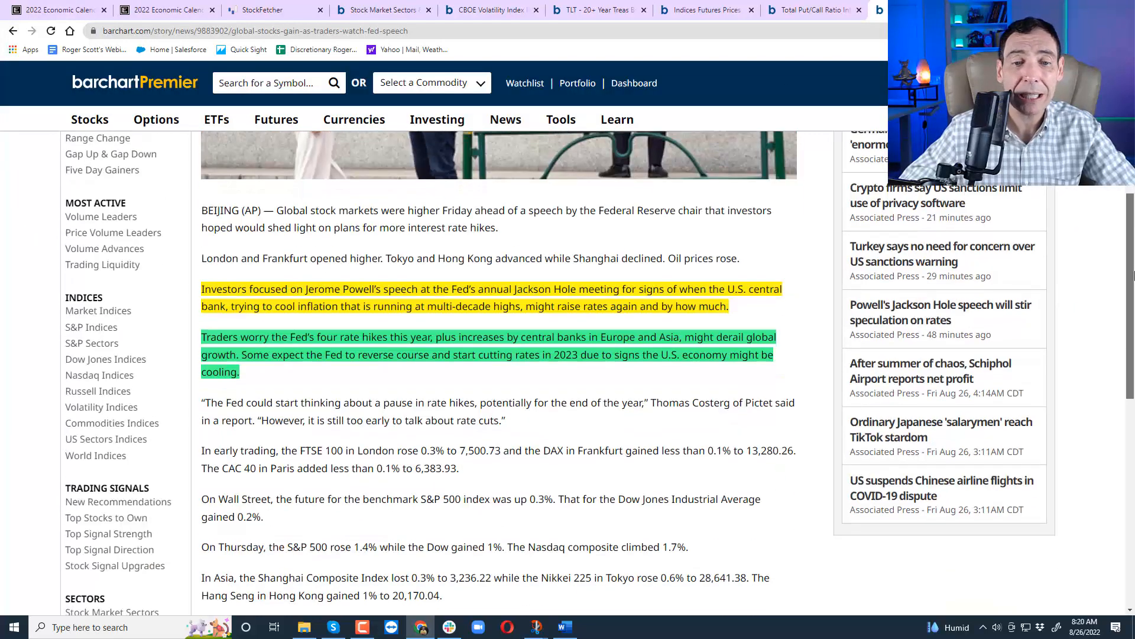
scroll("down", 3)
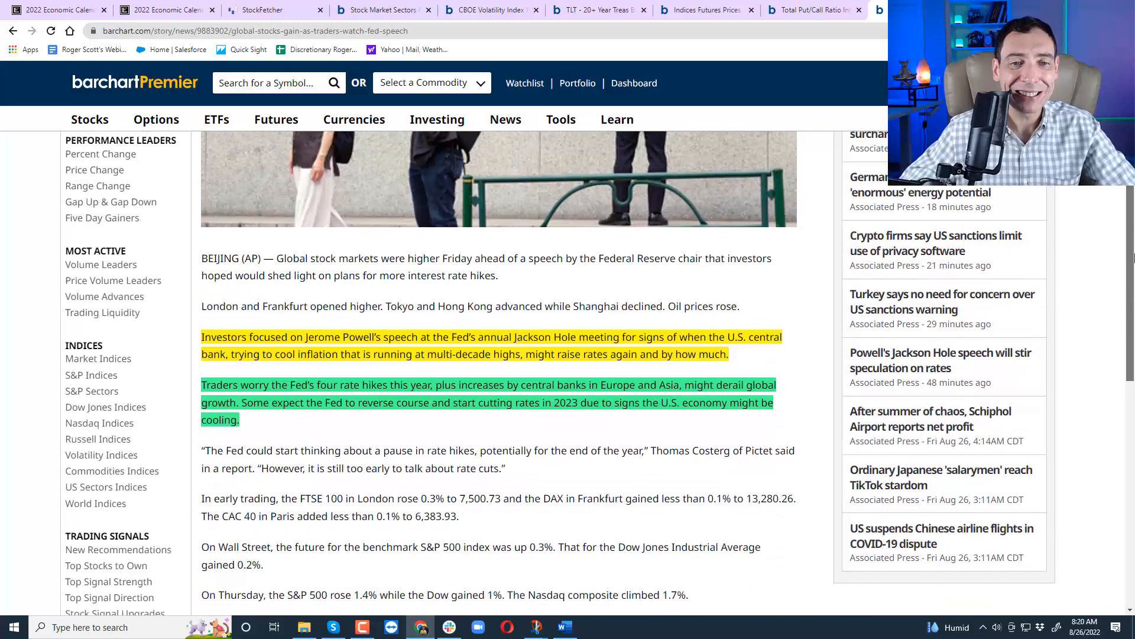
scroll("down", 3)
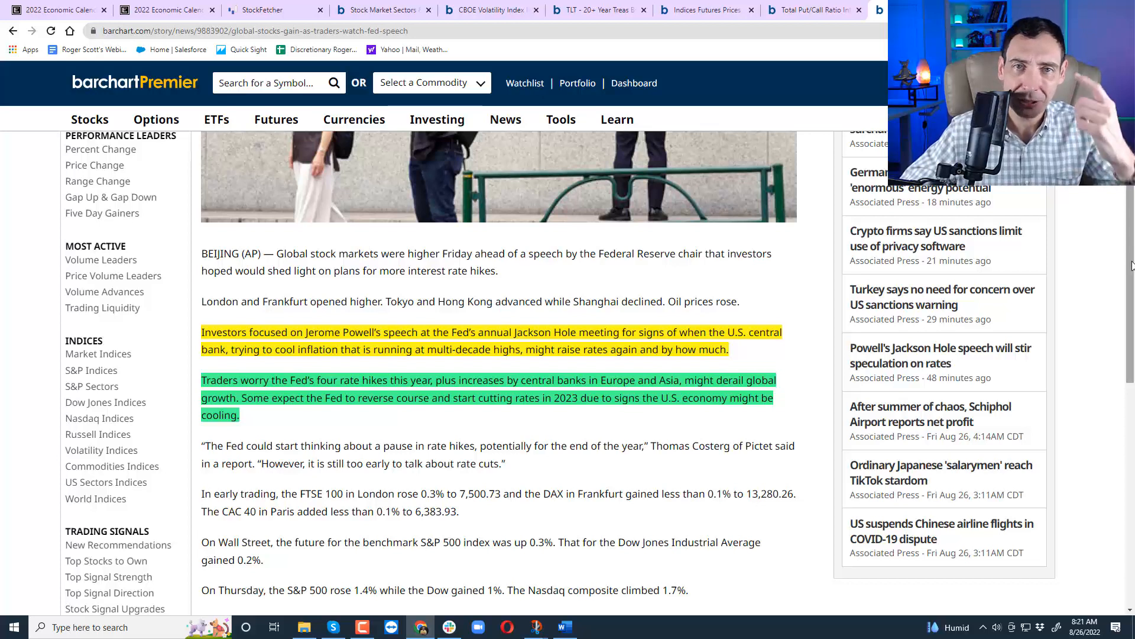
scroll("down", 3)
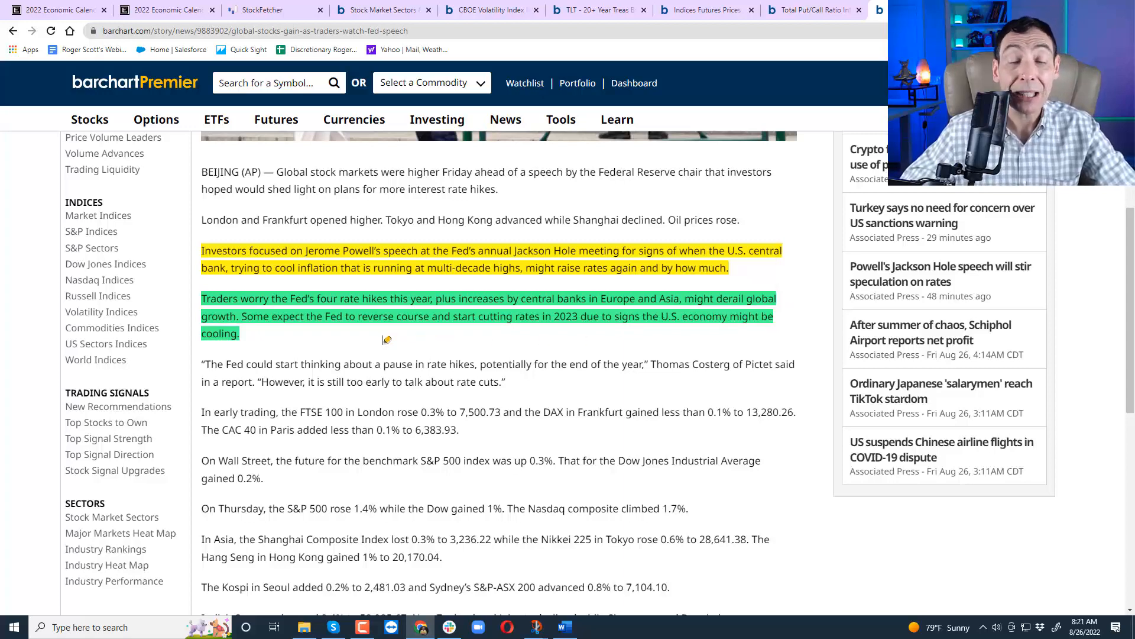
mouse_move(399, 334)
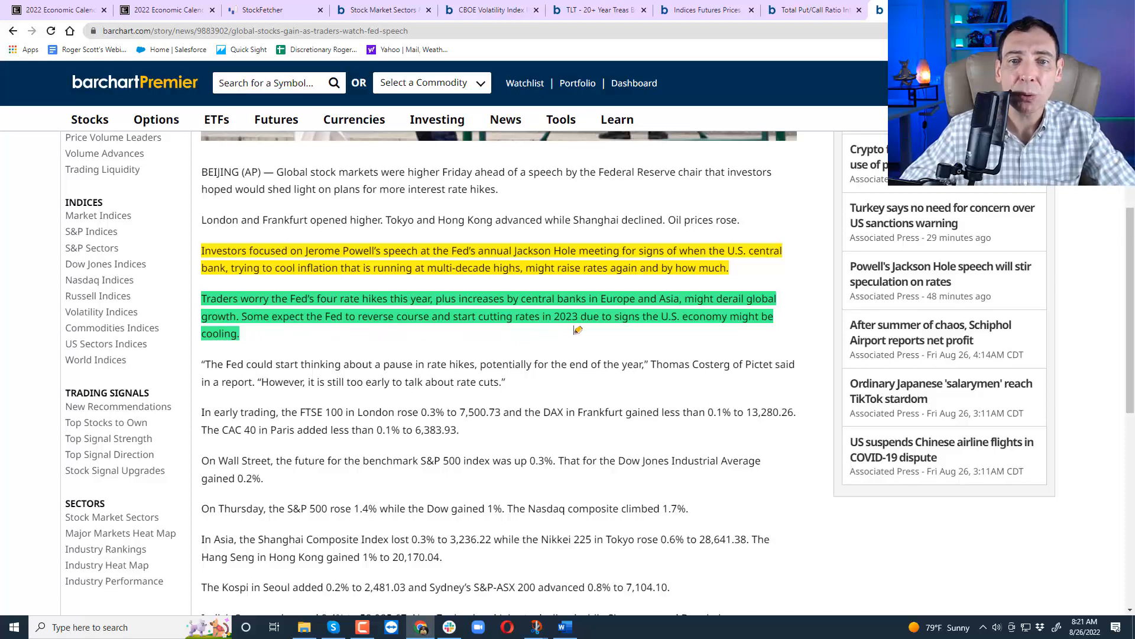
mouse_move(713, 340)
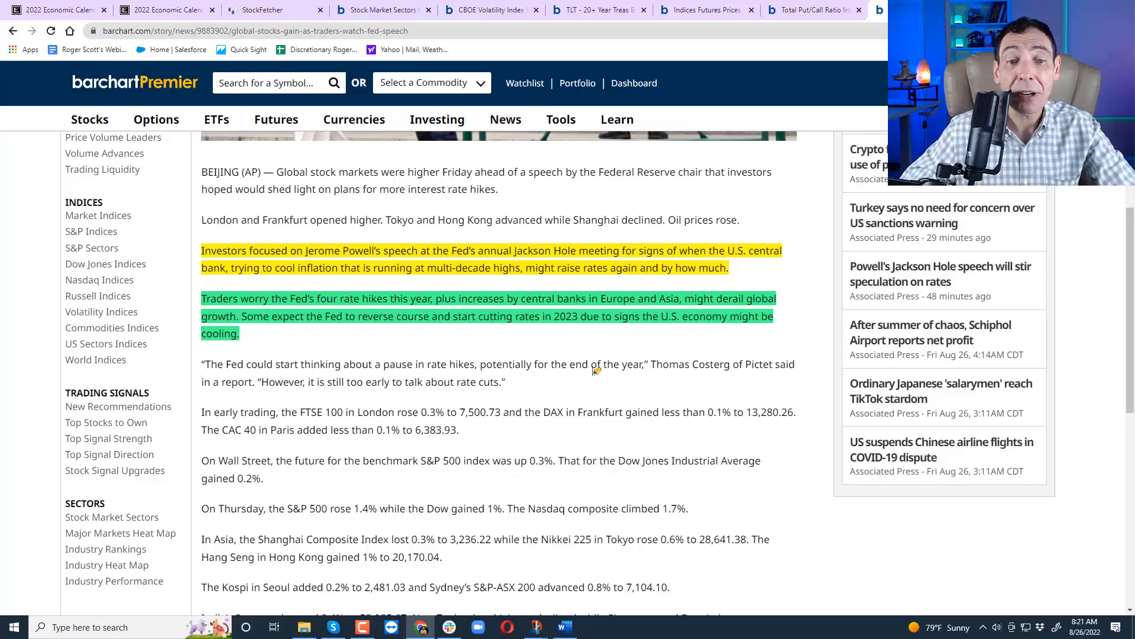
scroll("down", 3)
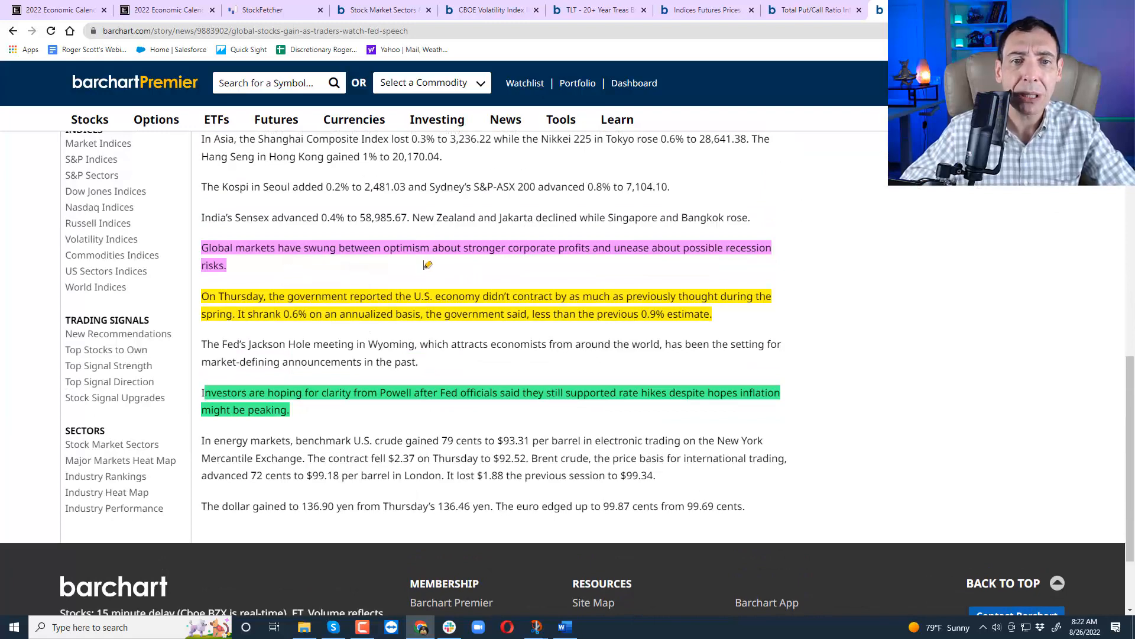
mouse_move(575, 262)
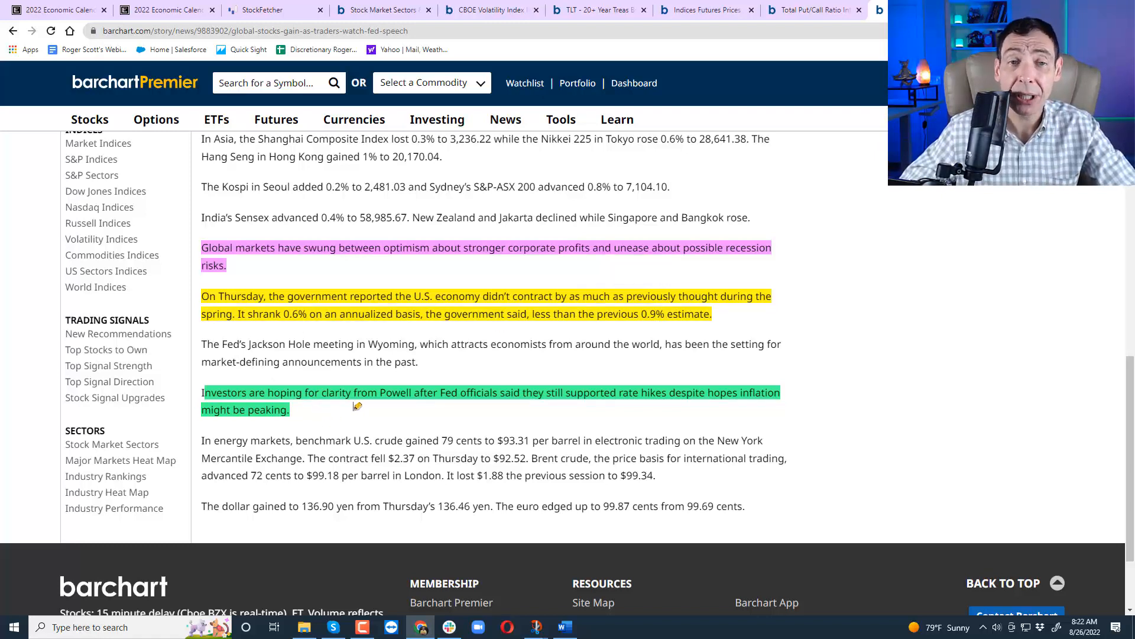
mouse_move(537, 414)
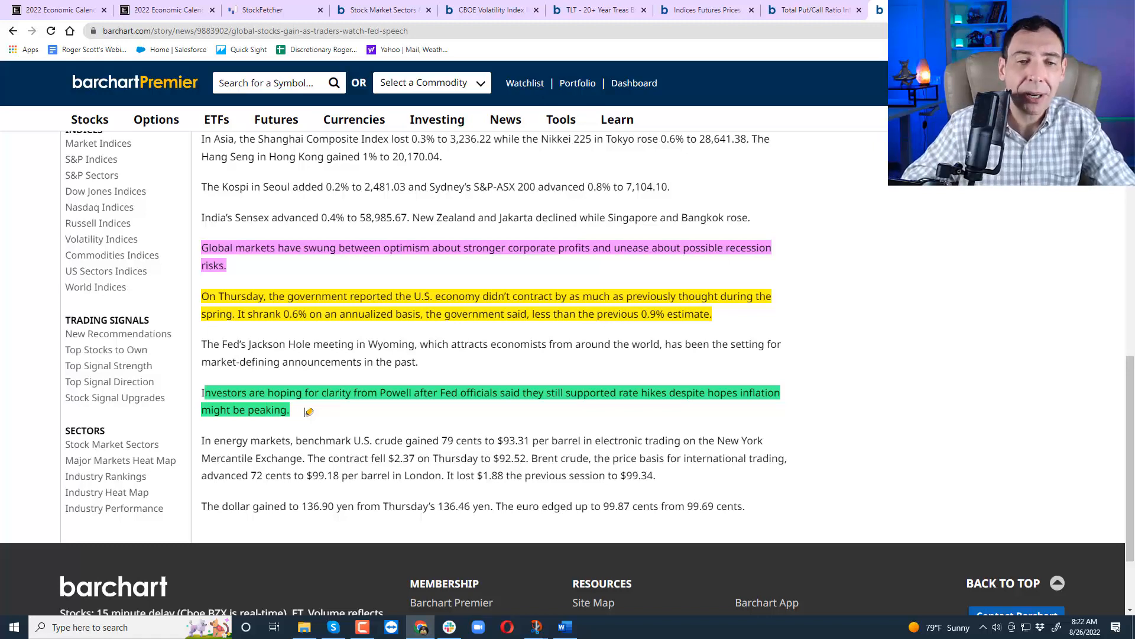
From the TLT chart, load XLY and then the XLK technology sector ETF chart.
left_click(594, 10)
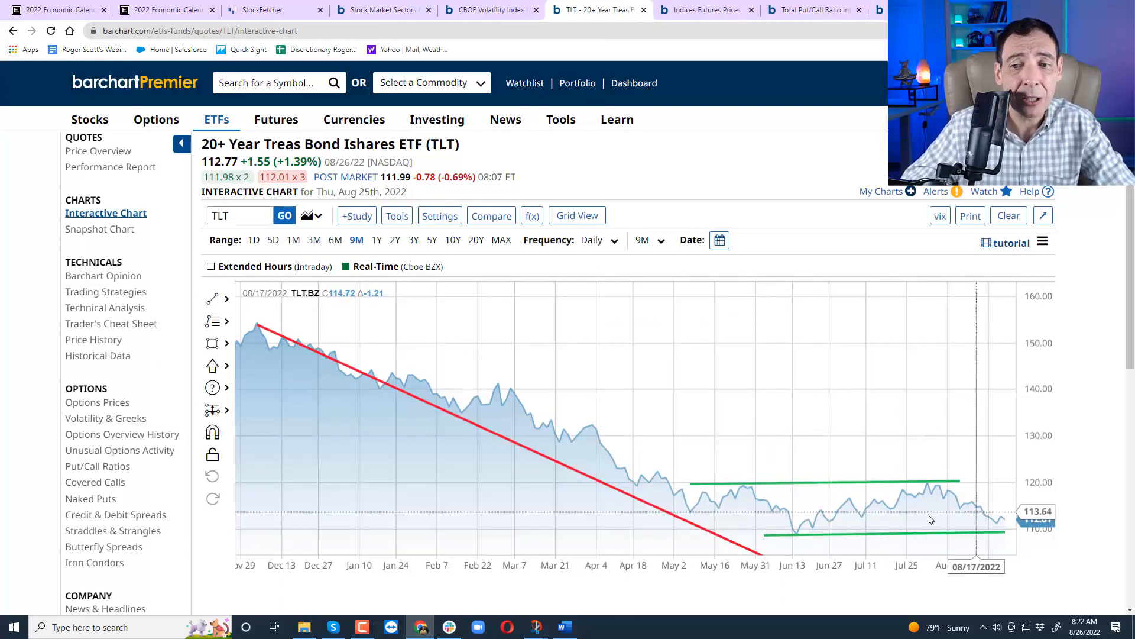
mouse_move(684, 187)
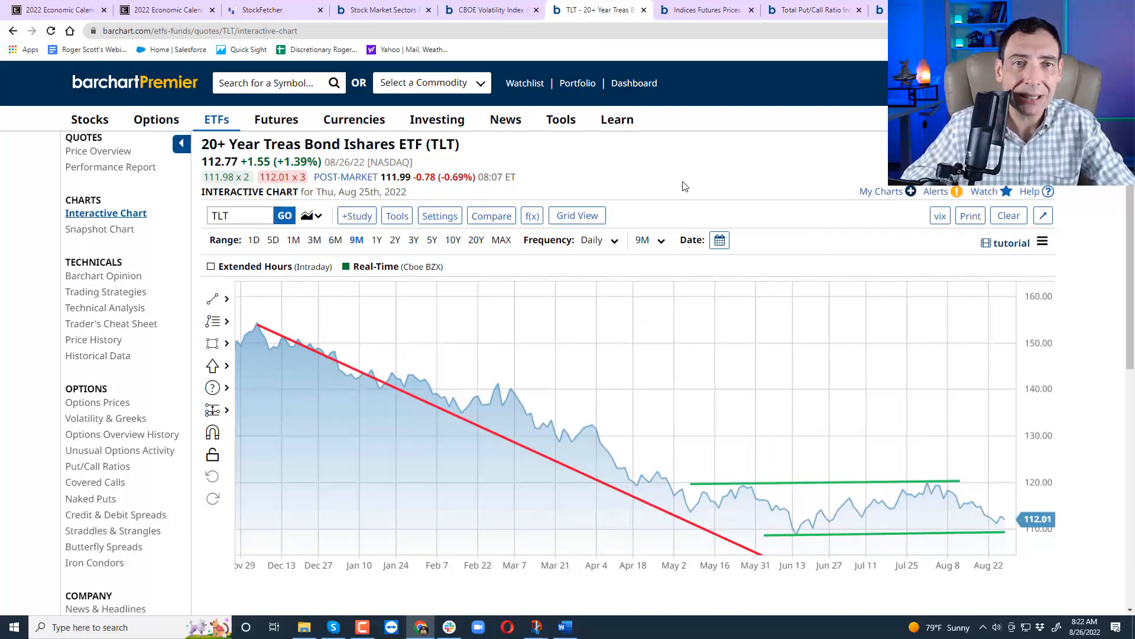
left_click(239, 215)
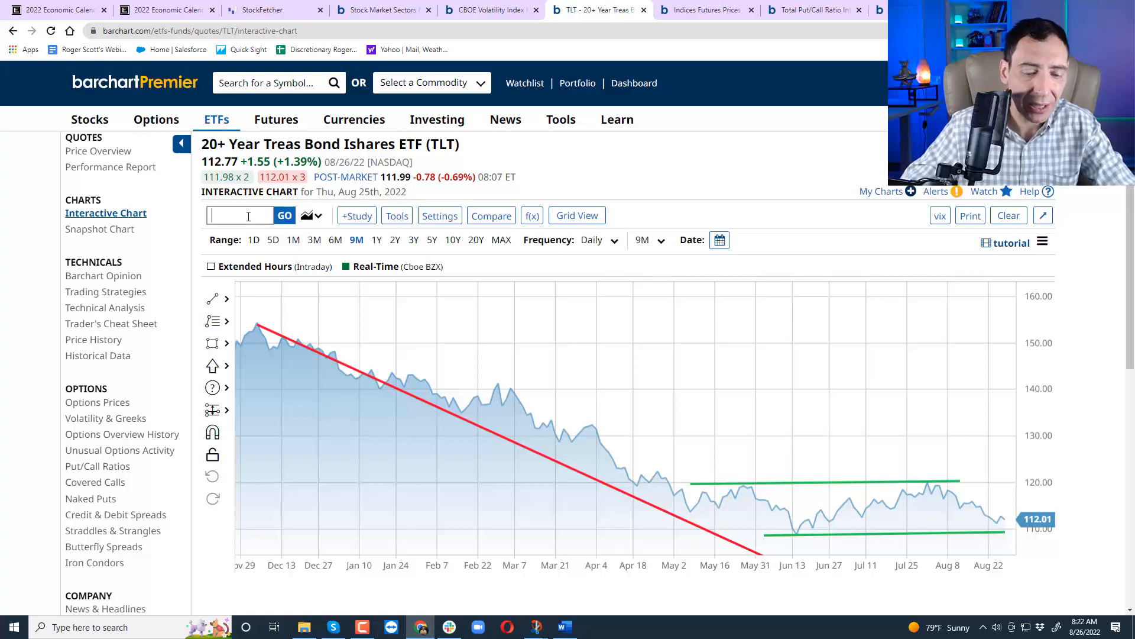
type("xly")
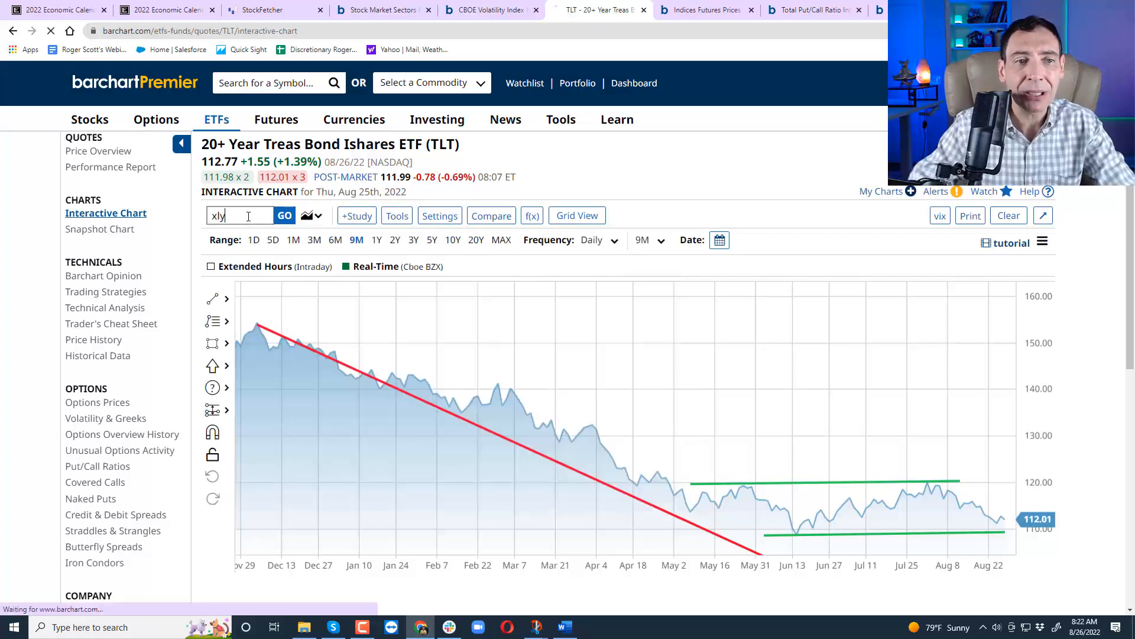
left_click(284, 215)
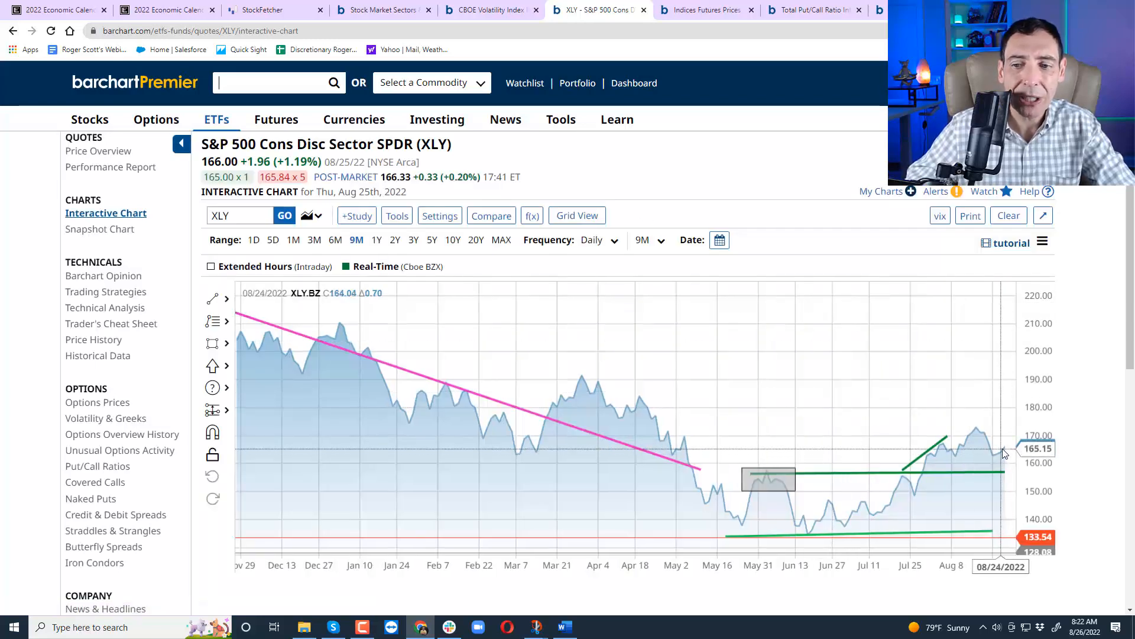
mouse_move(968, 506)
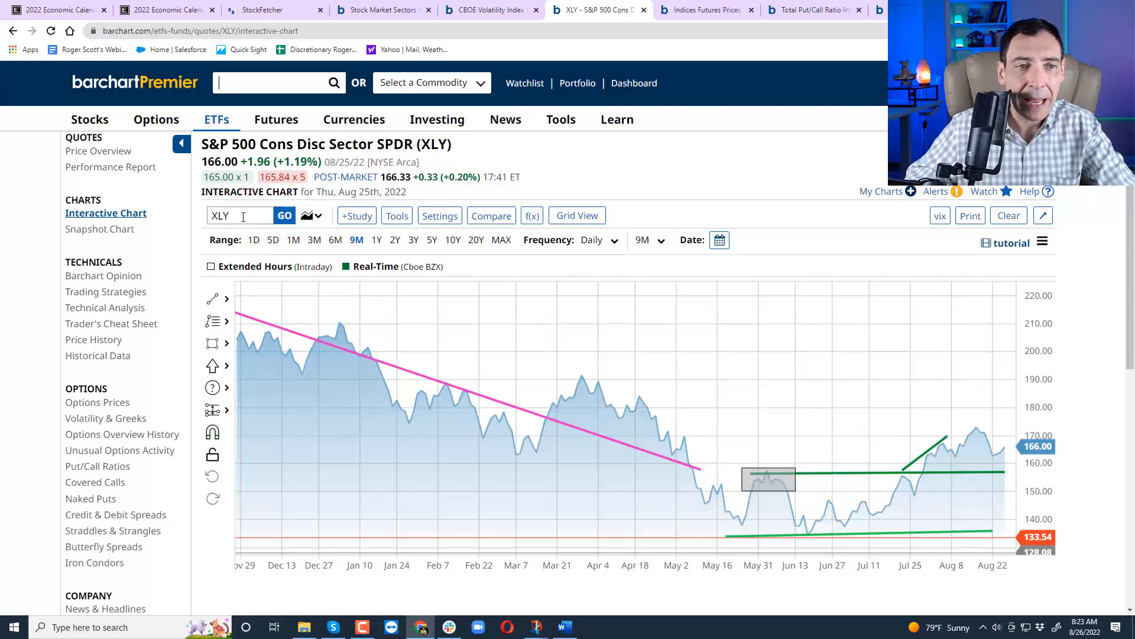
type("xlk")
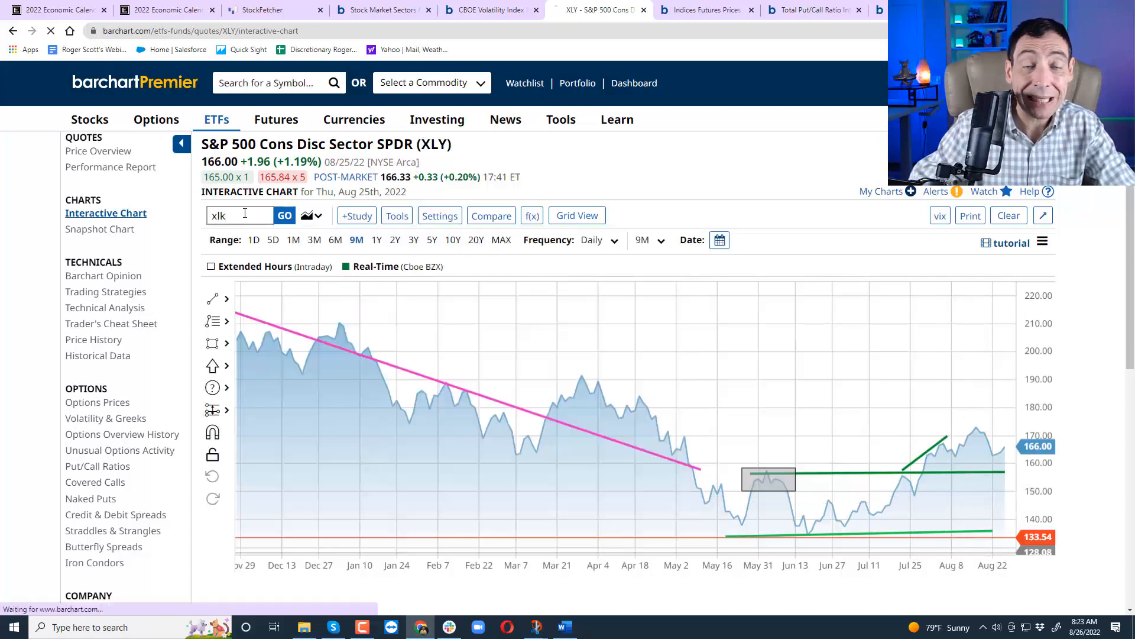
left_click(284, 216)
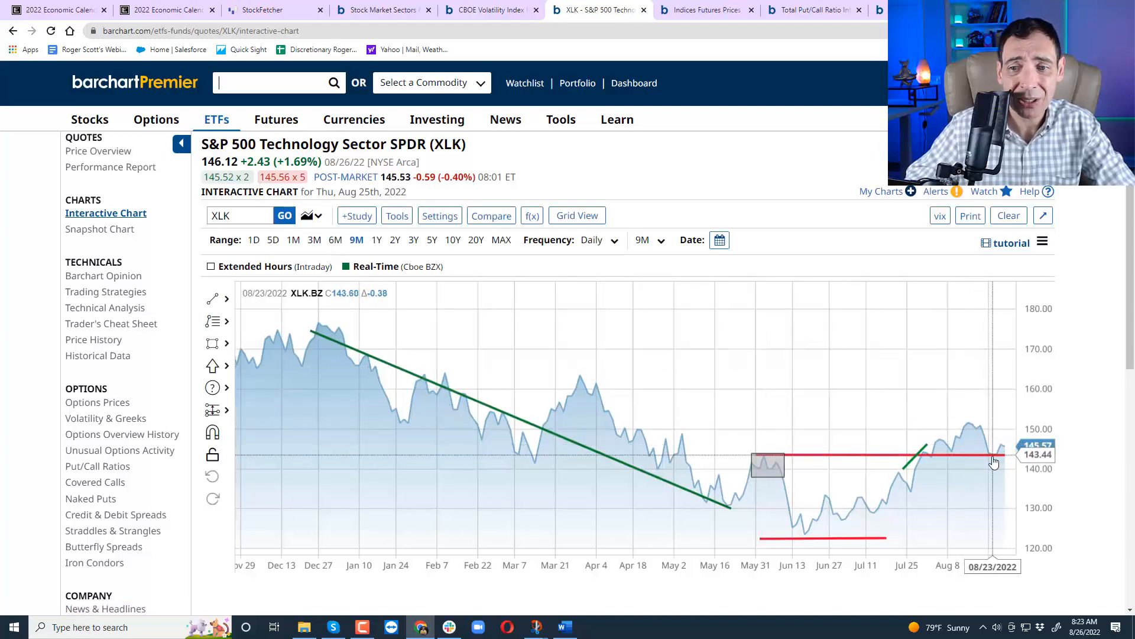
Load the XLV health care chart, then the XLB materials sector chart.
type("xl")
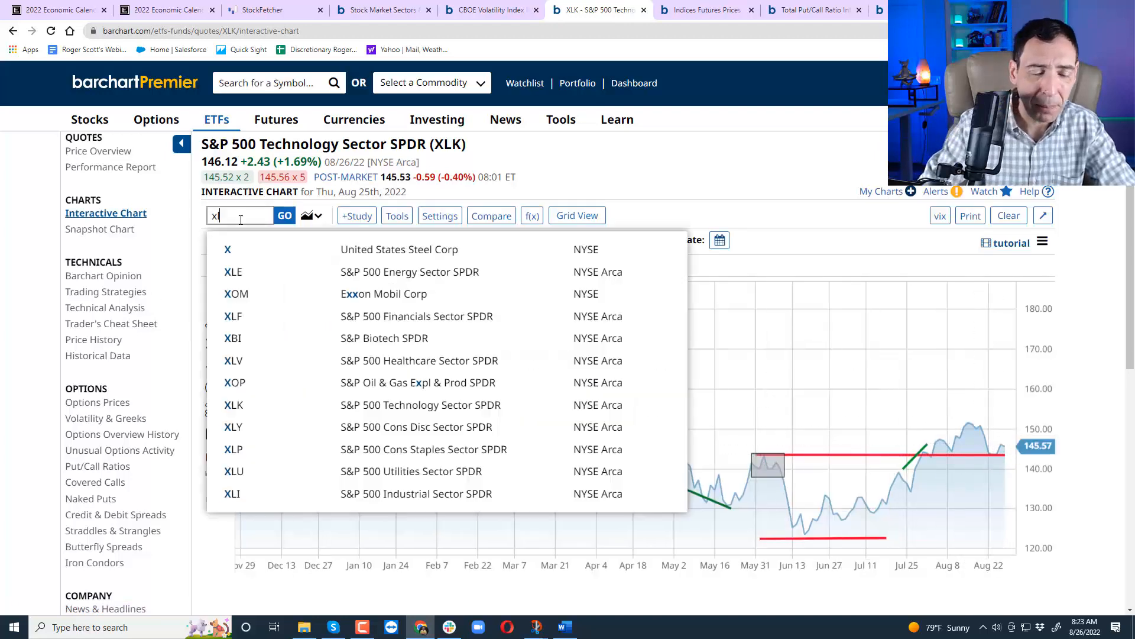
type("l")
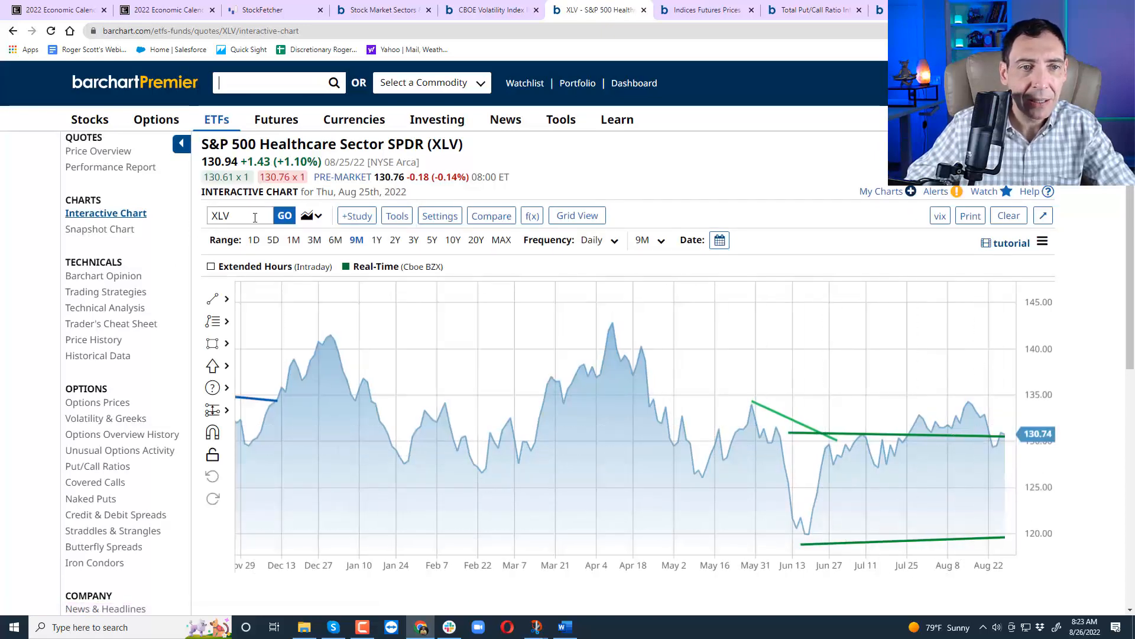
type("xlm")
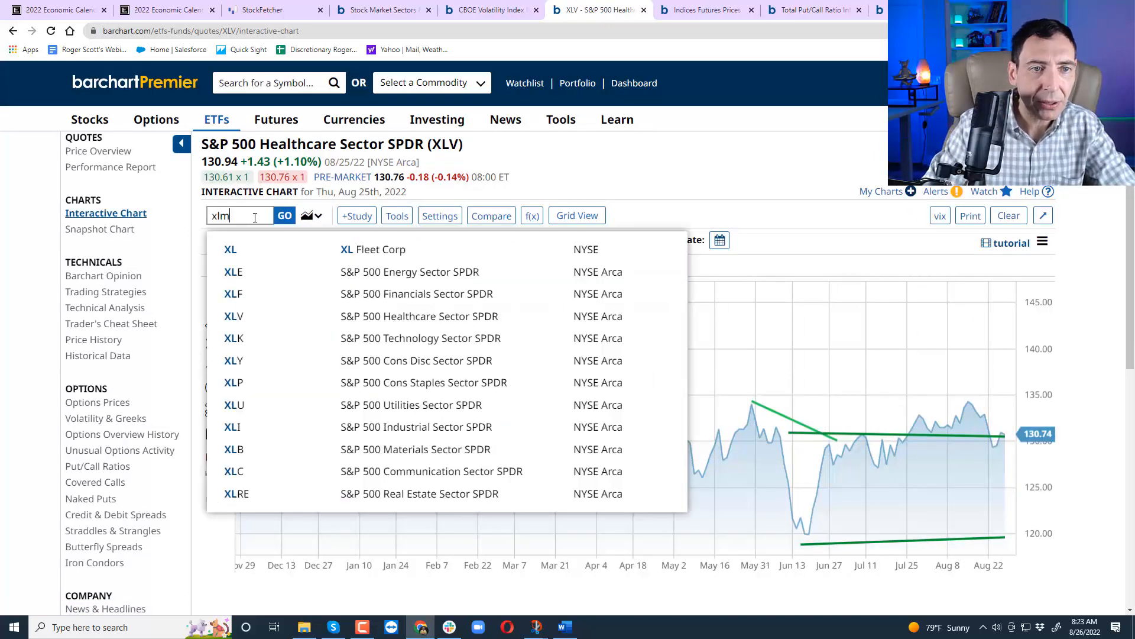
key("Backspace")
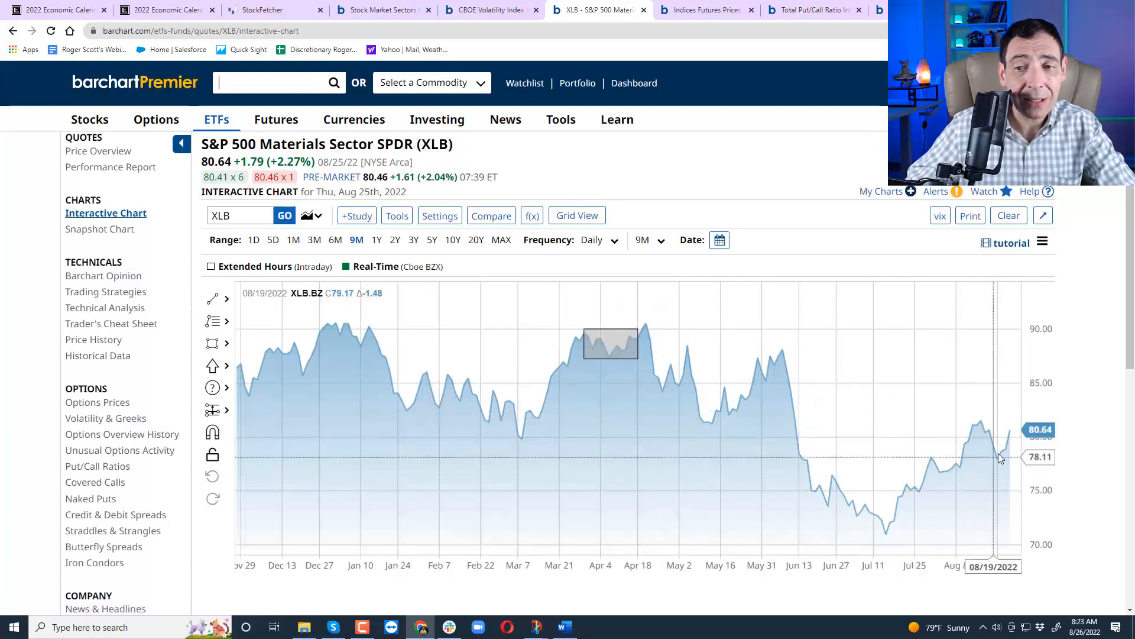
mouse_move(963, 500)
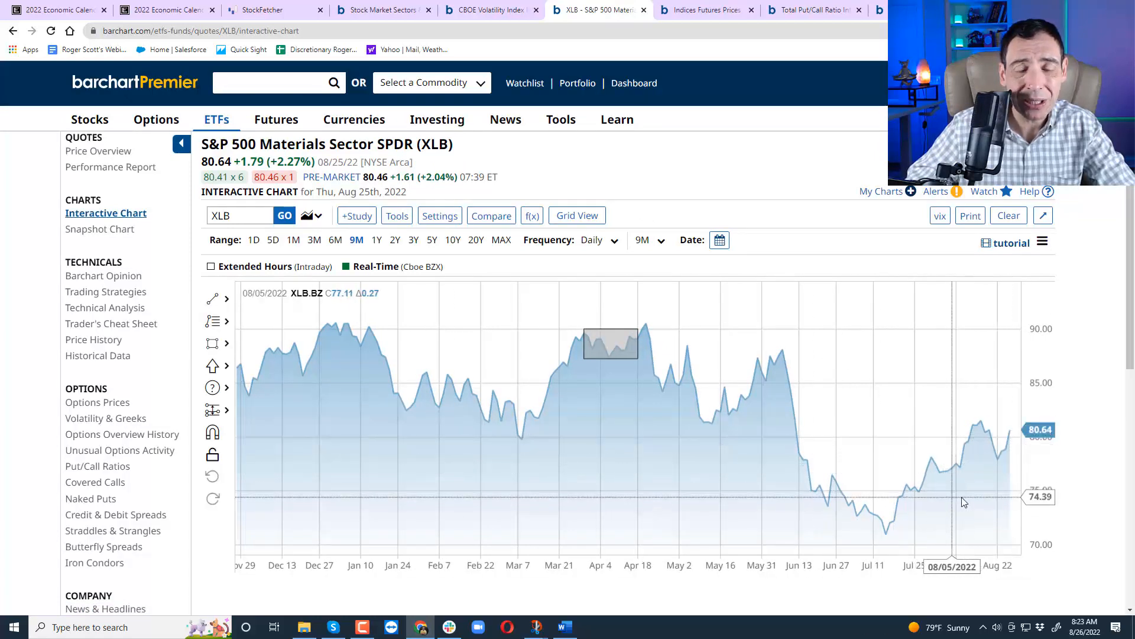
mouse_move(782, 355)
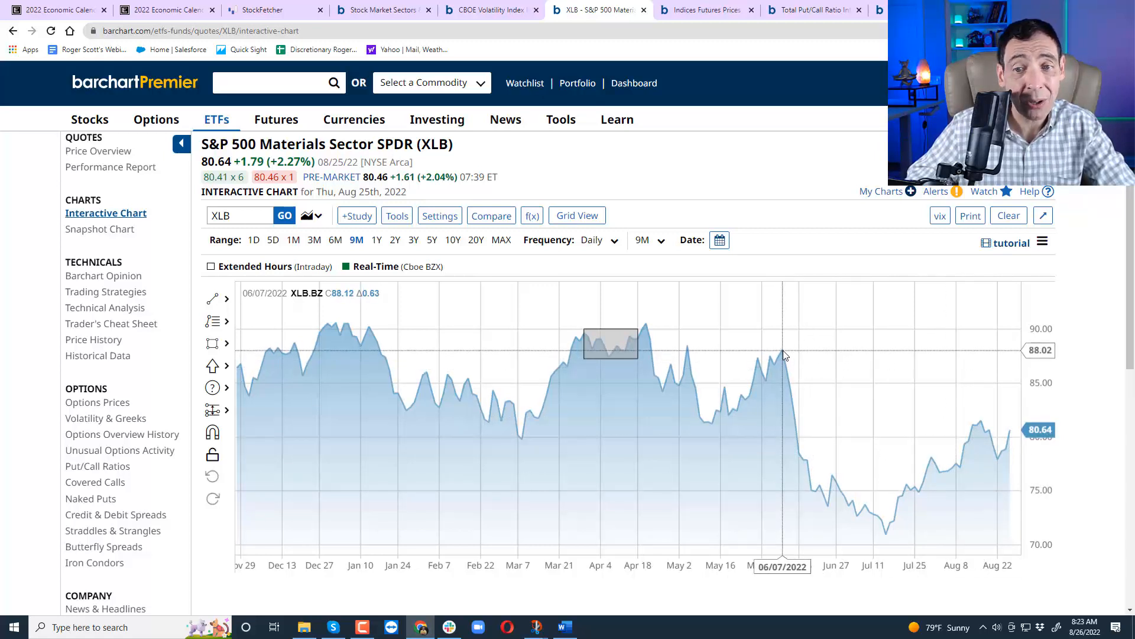
mouse_move(837, 235)
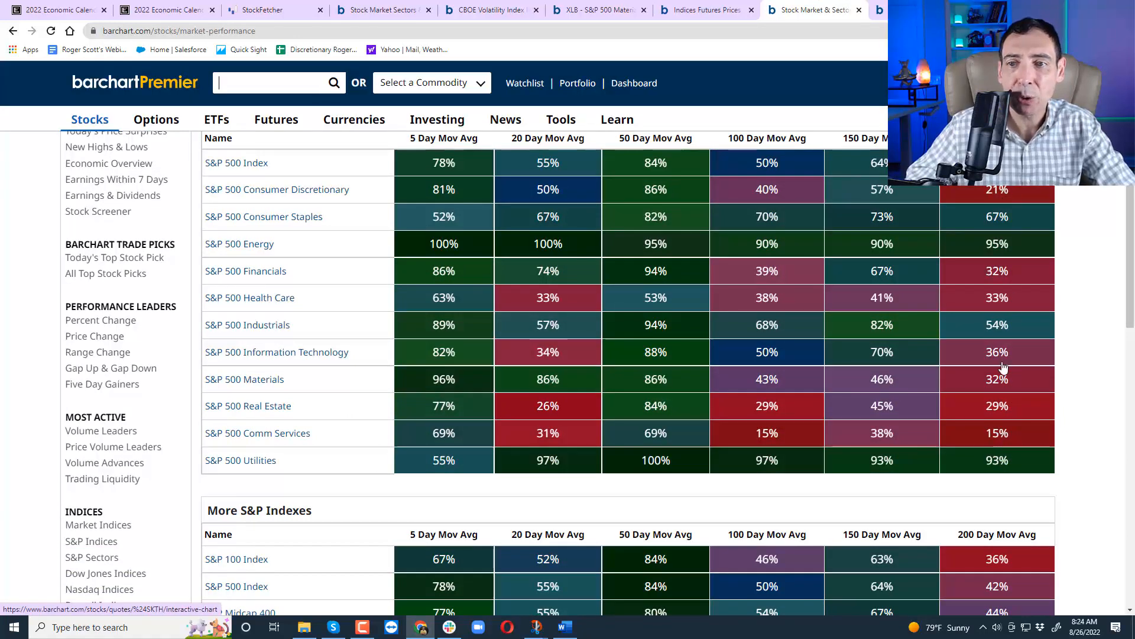
mouse_move(666, 402)
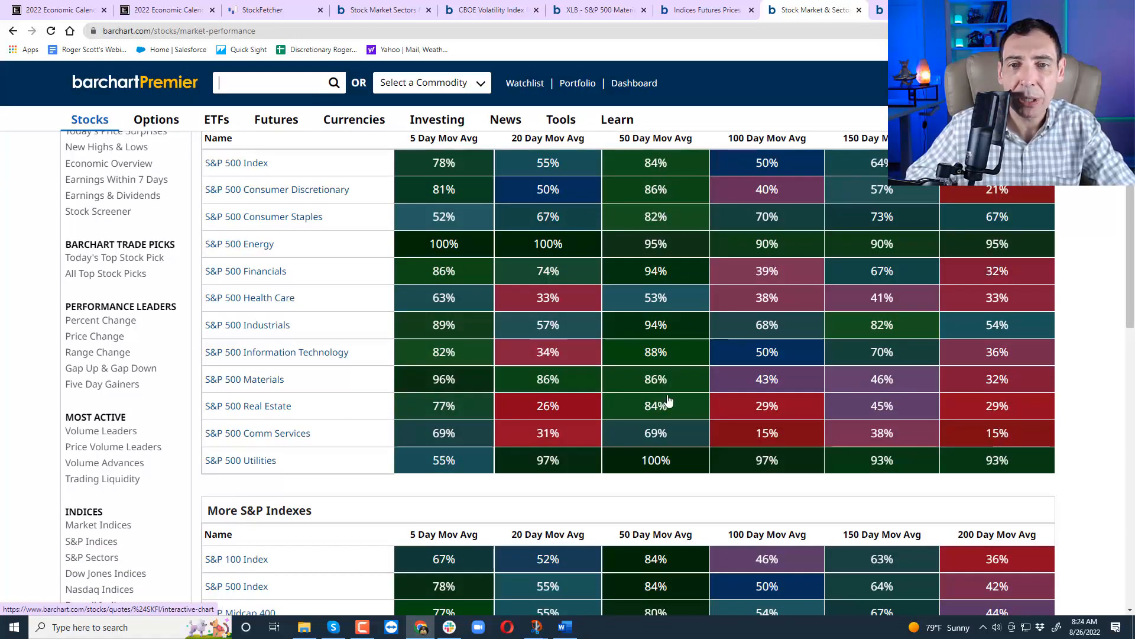
mouse_move(1012, 230)
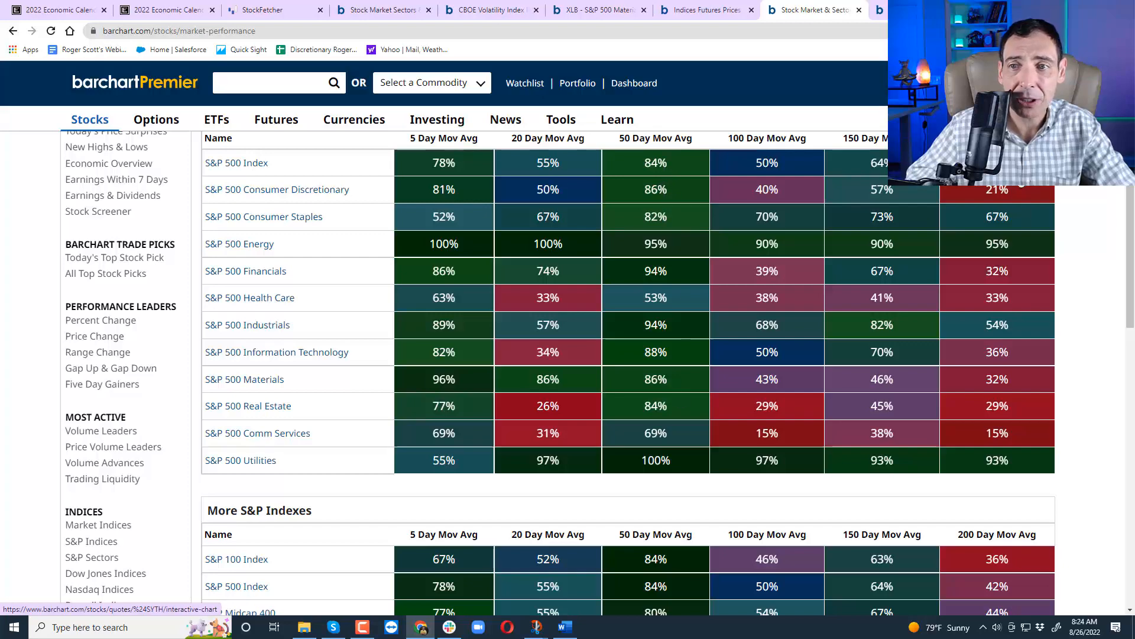
Scroll through moving-average breadth tables for S&P sectors, Russell, Dow and Nasdaq indexes.
scroll("down", 3)
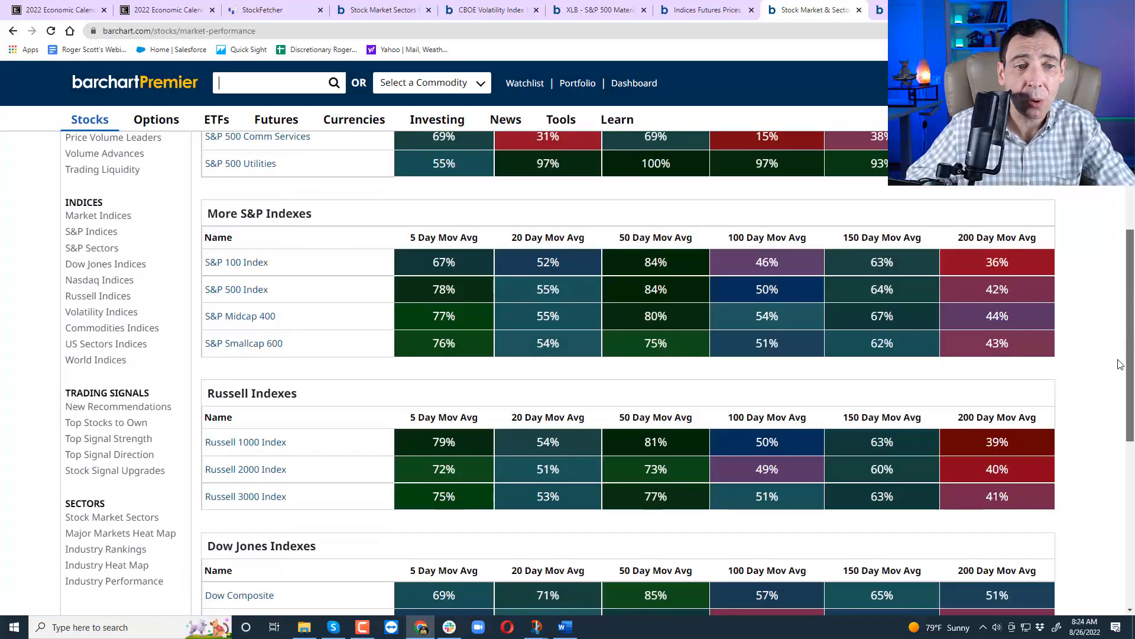
scroll("down", 3)
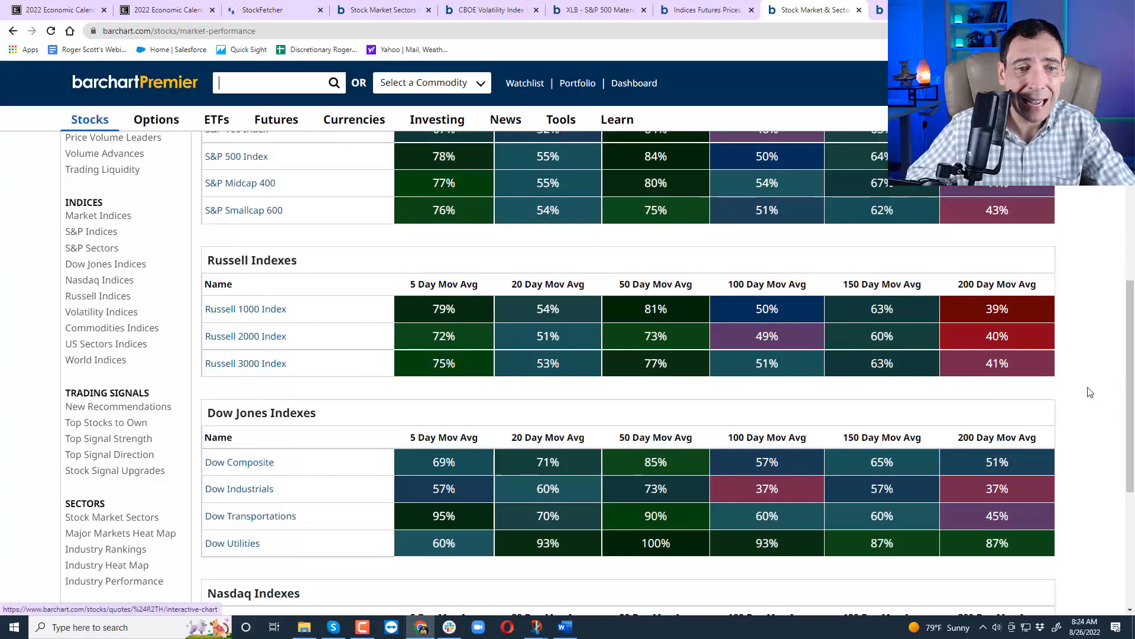
scroll("down", 3)
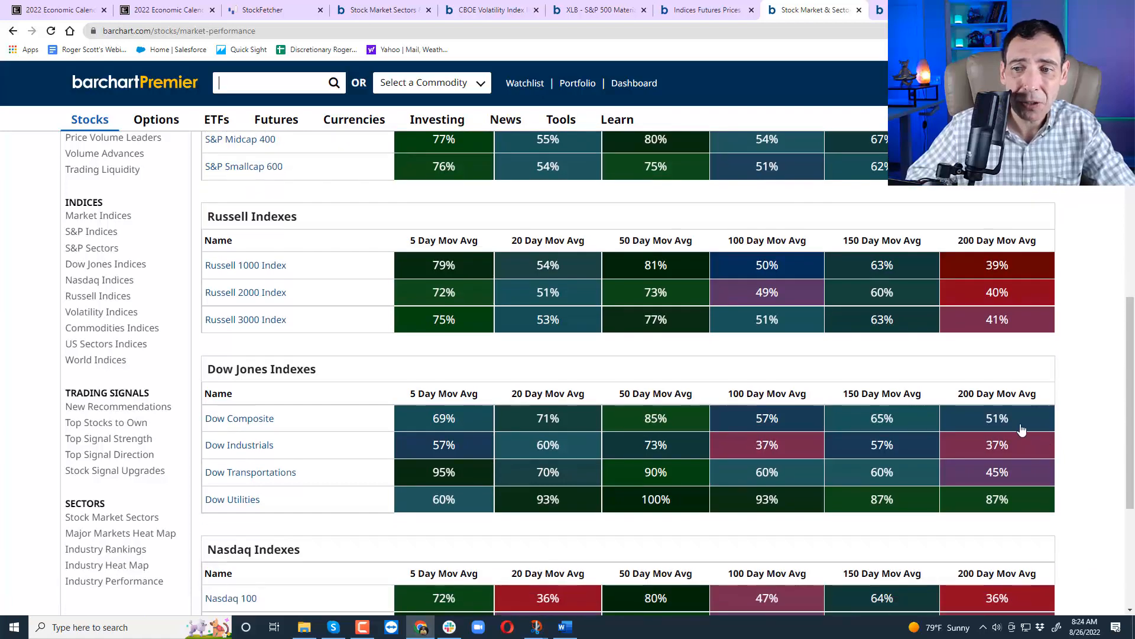
scroll("down", 3)
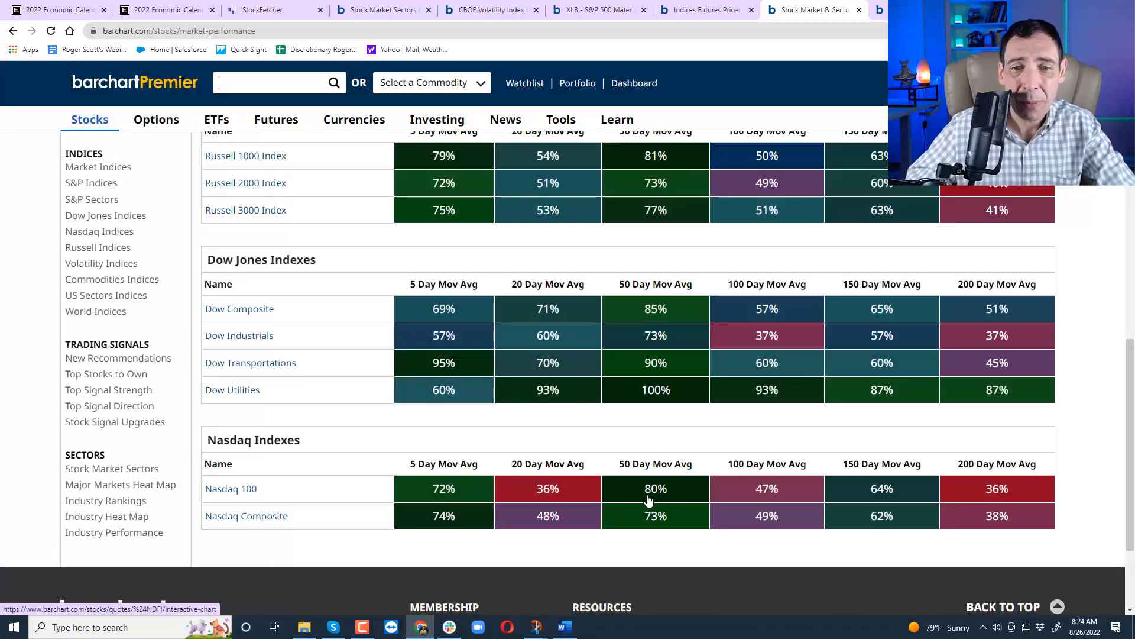
View Nasdaq 100 stocks-above-50-day chart, then rank the 11 USA Sectors screen by one-month change.
left_click(231, 488)
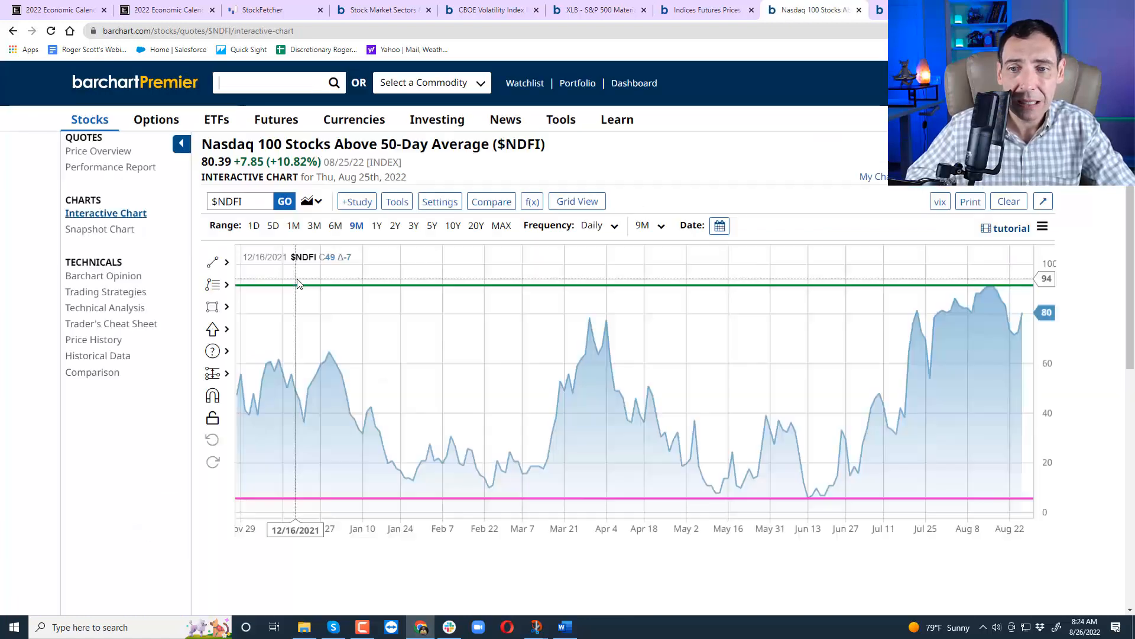
mouse_move(957, 288)
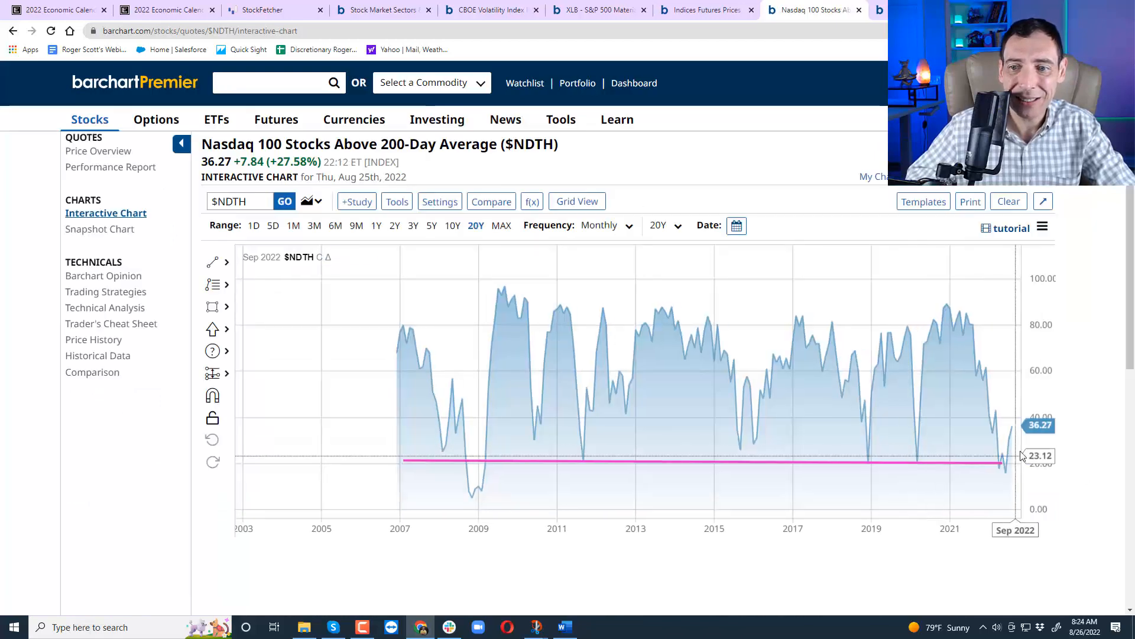
mouse_move(1014, 438)
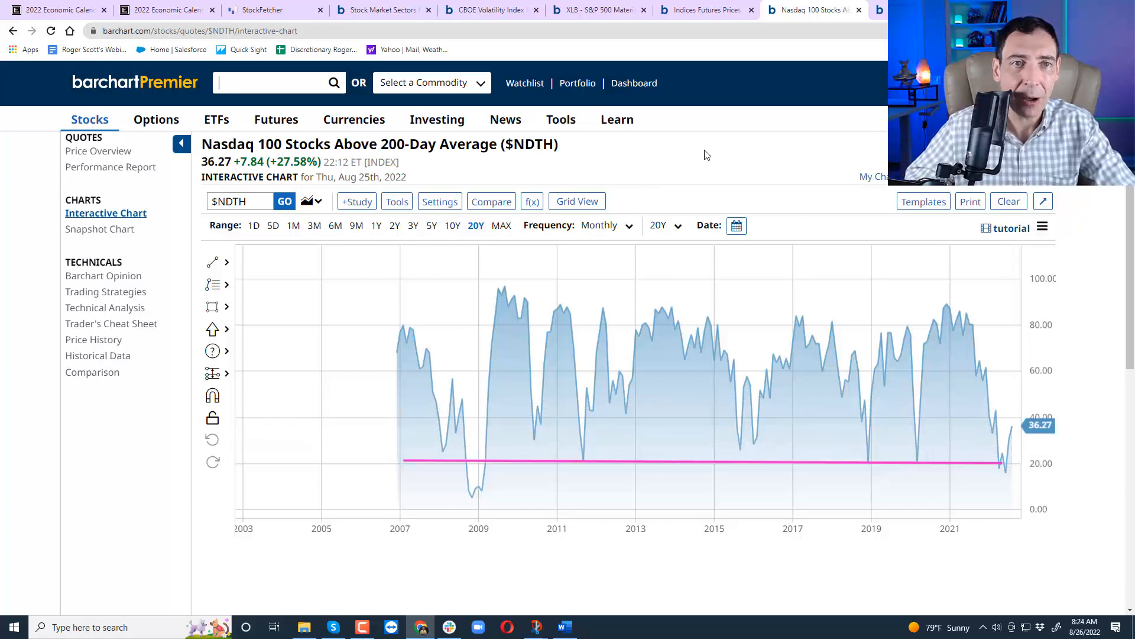
left_click(271, 10)
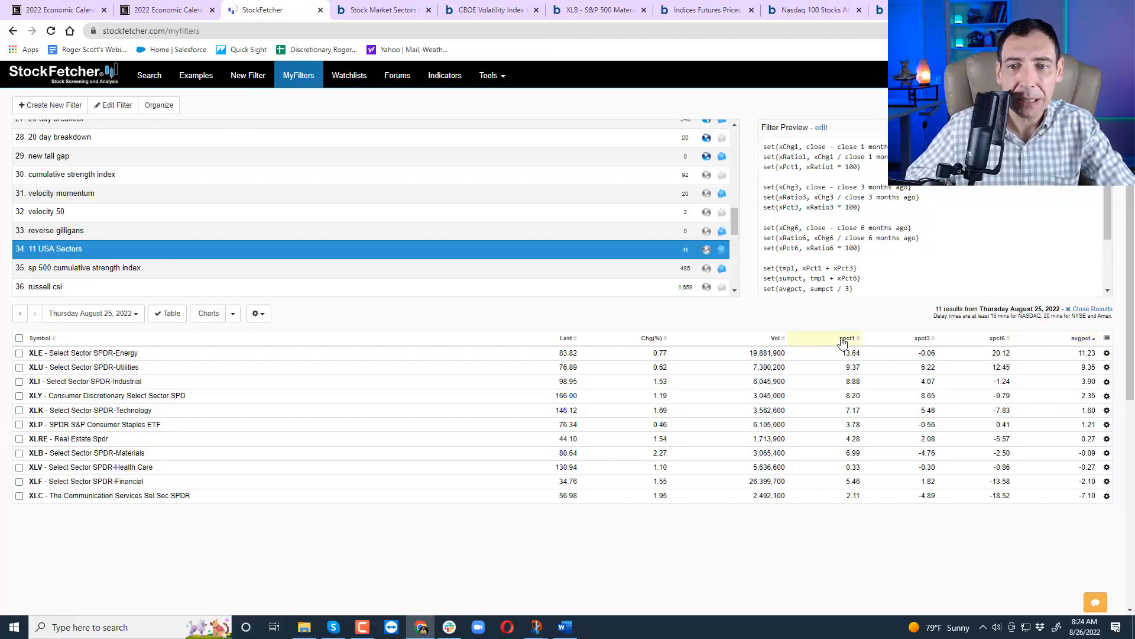
left_click(847, 338)
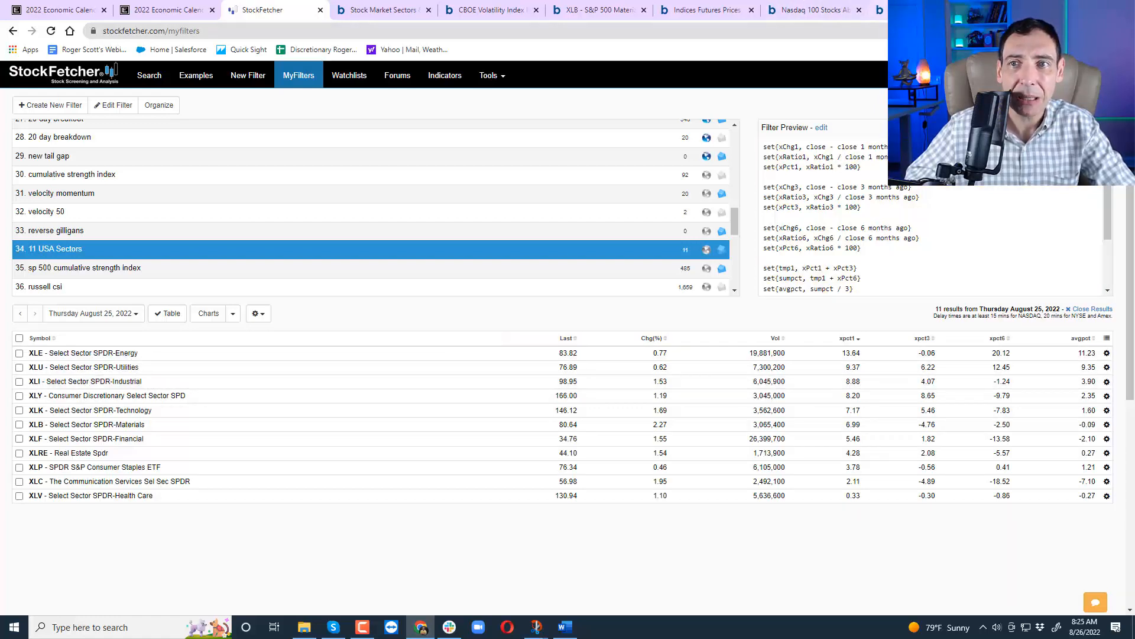
left_click(703, 10)
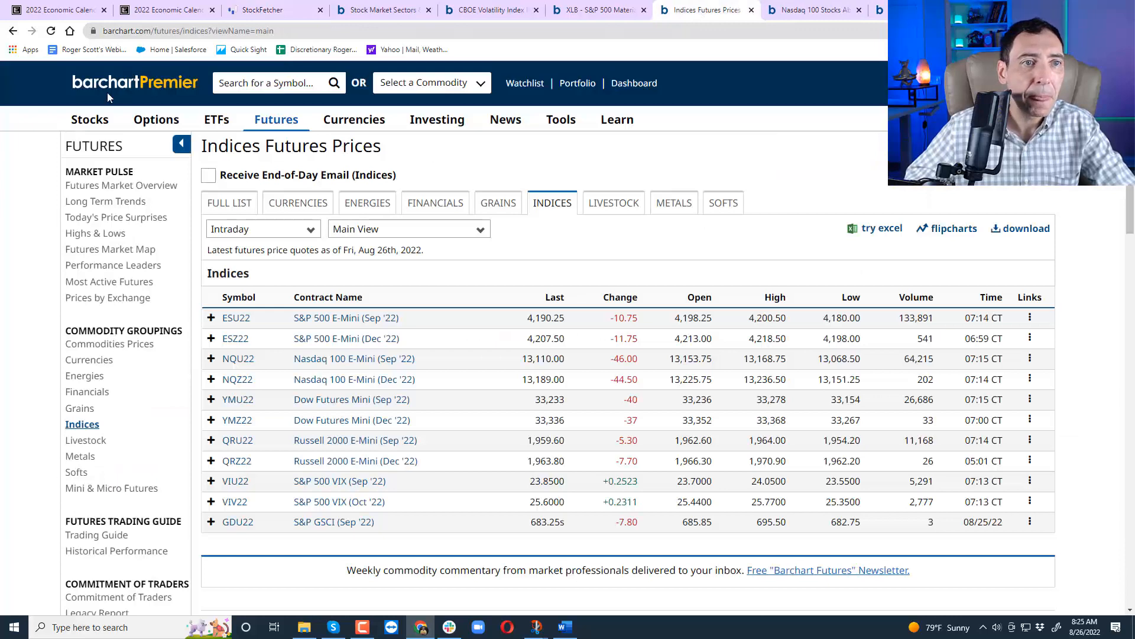
left_click(134, 83)
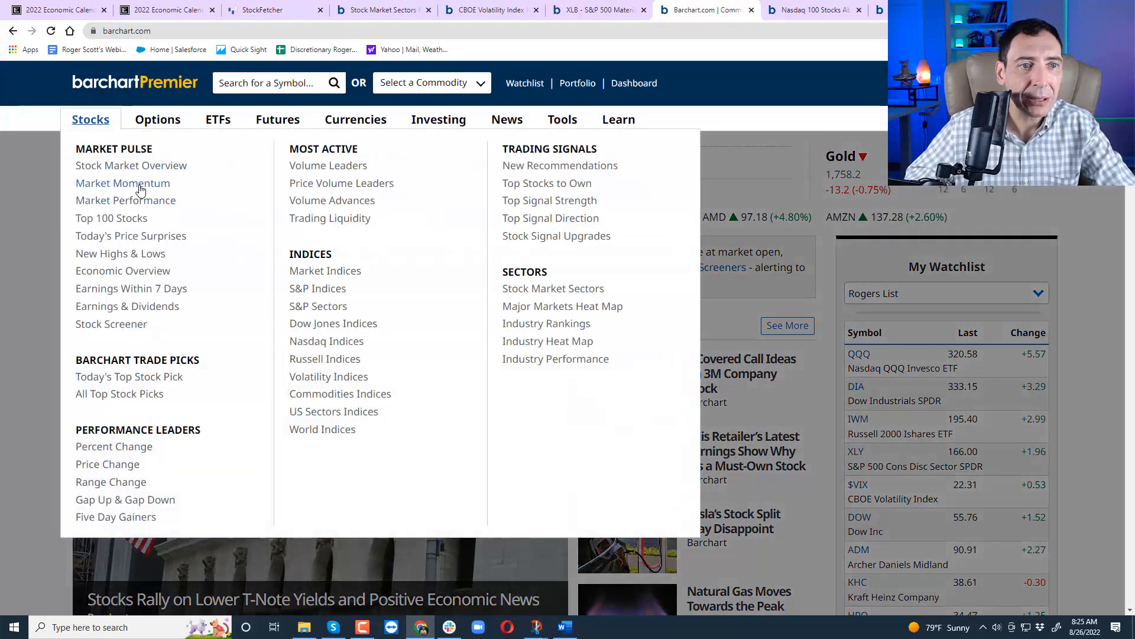
left_click(122, 182)
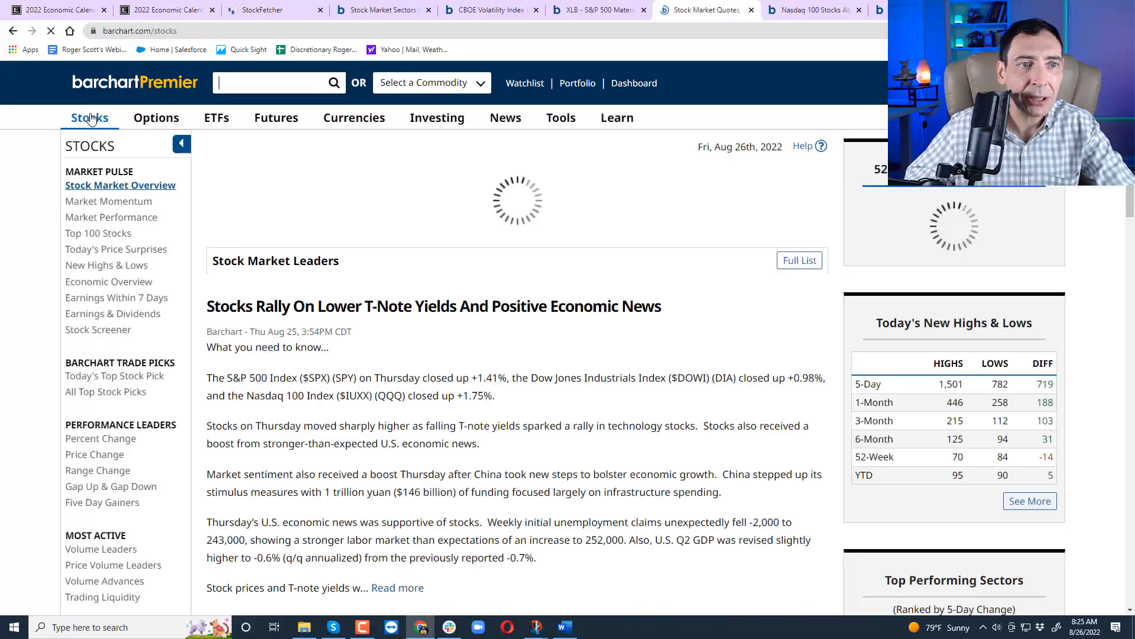
scroll("down", 3)
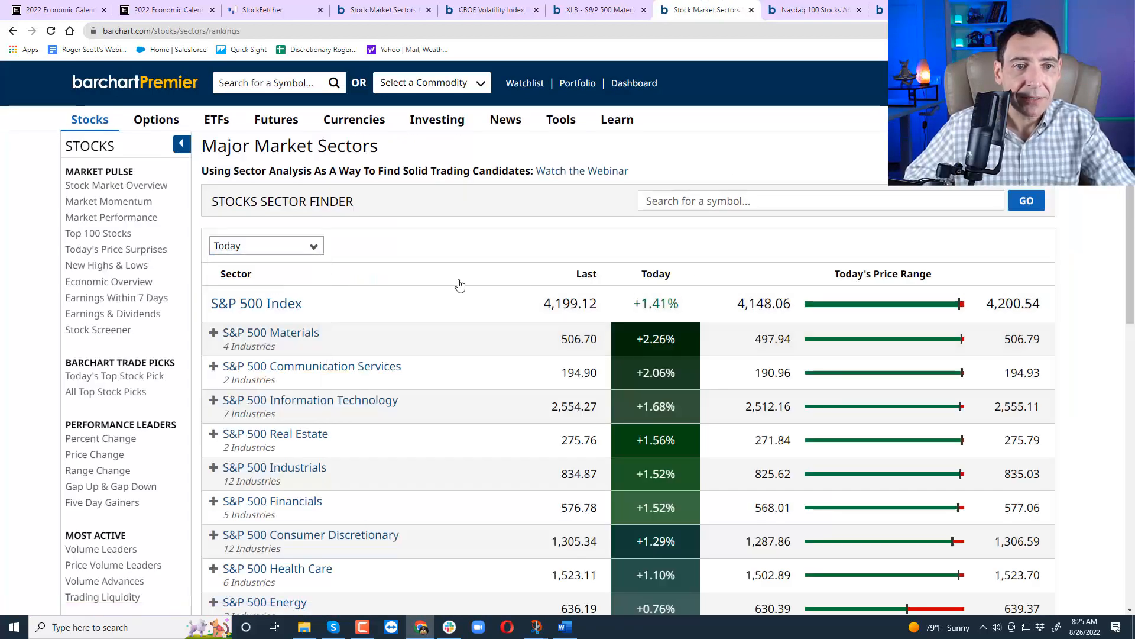
left_click(266, 245)
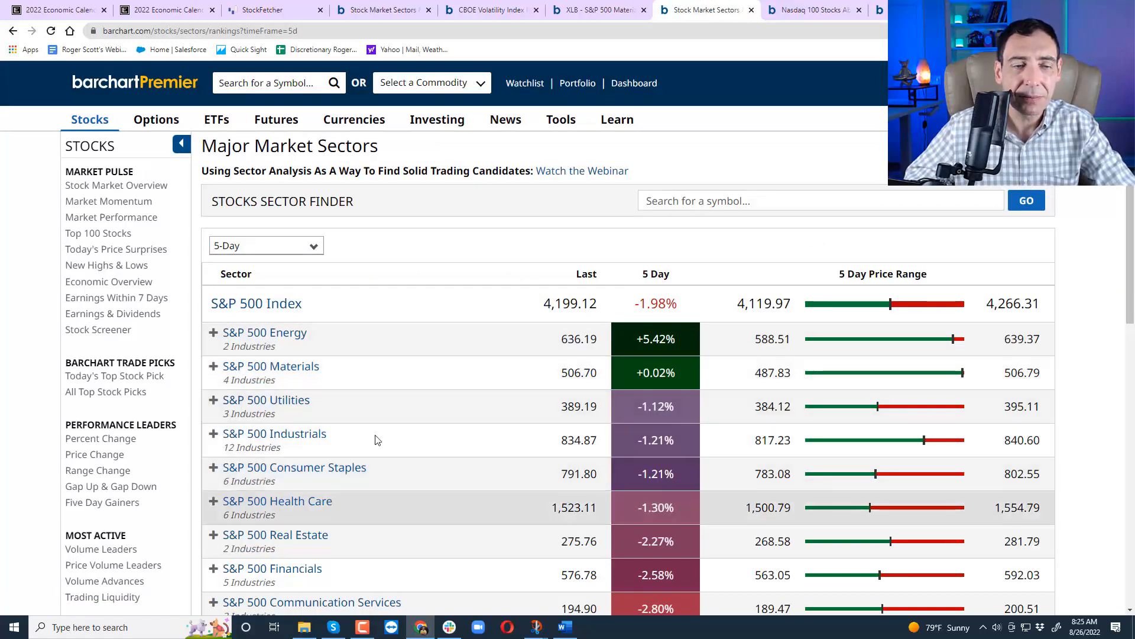
left_click(265, 244)
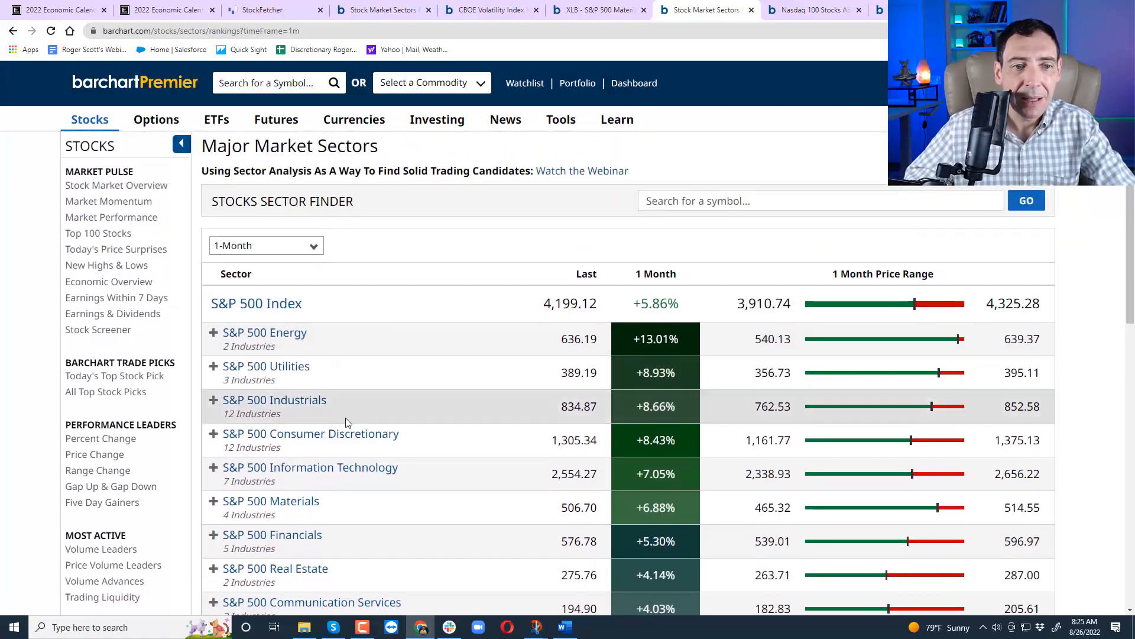
scroll("down", 3)
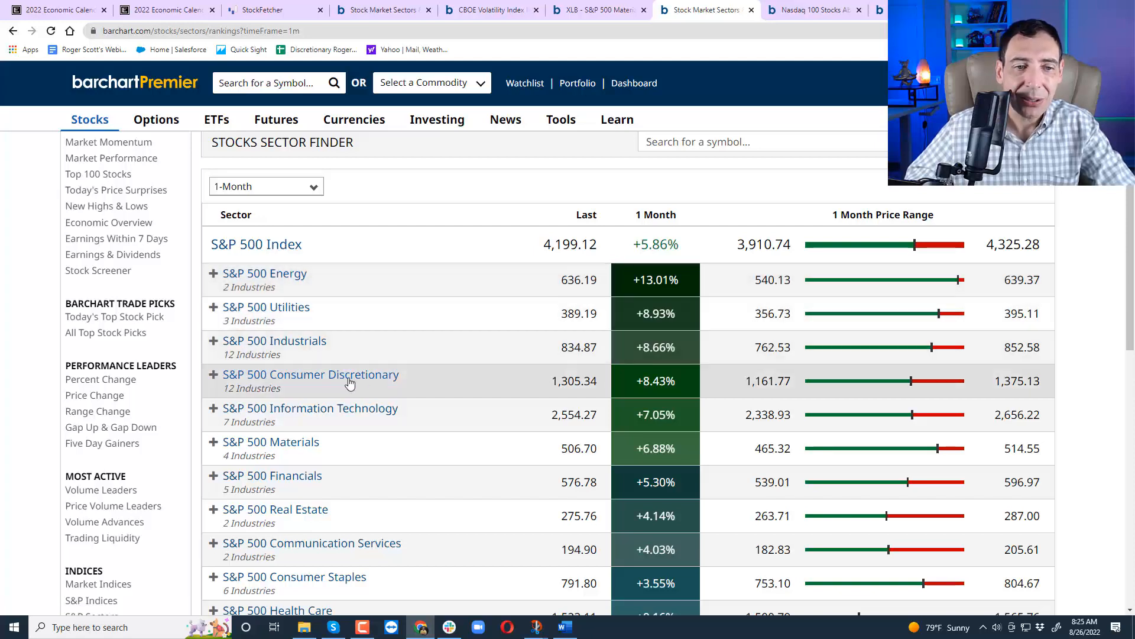
mouse_move(381, 379)
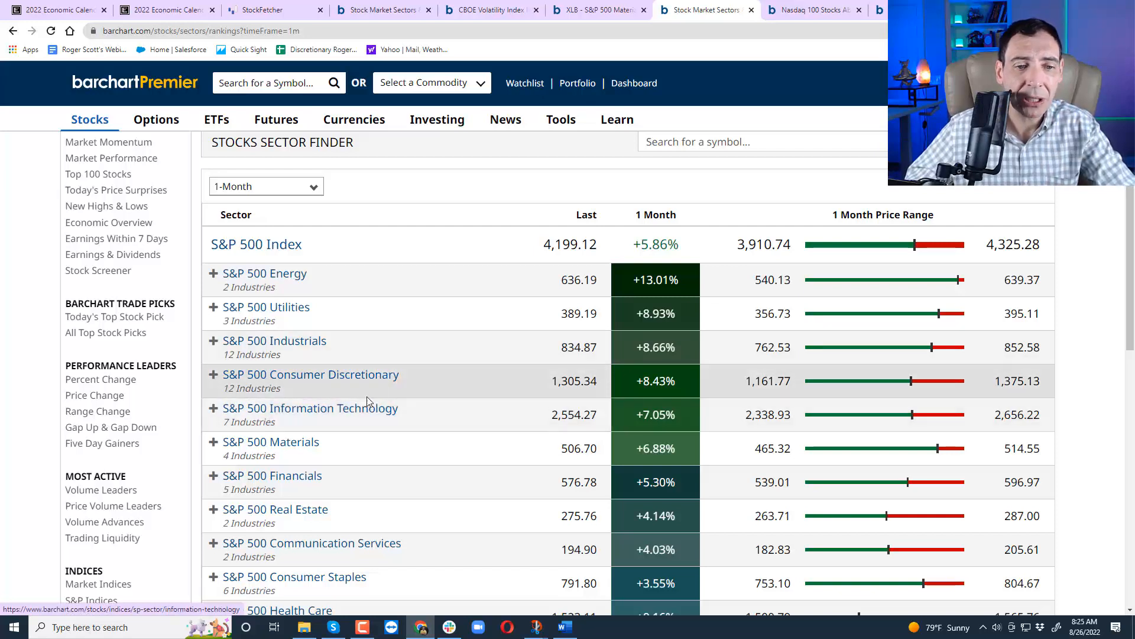
scroll("down", 3)
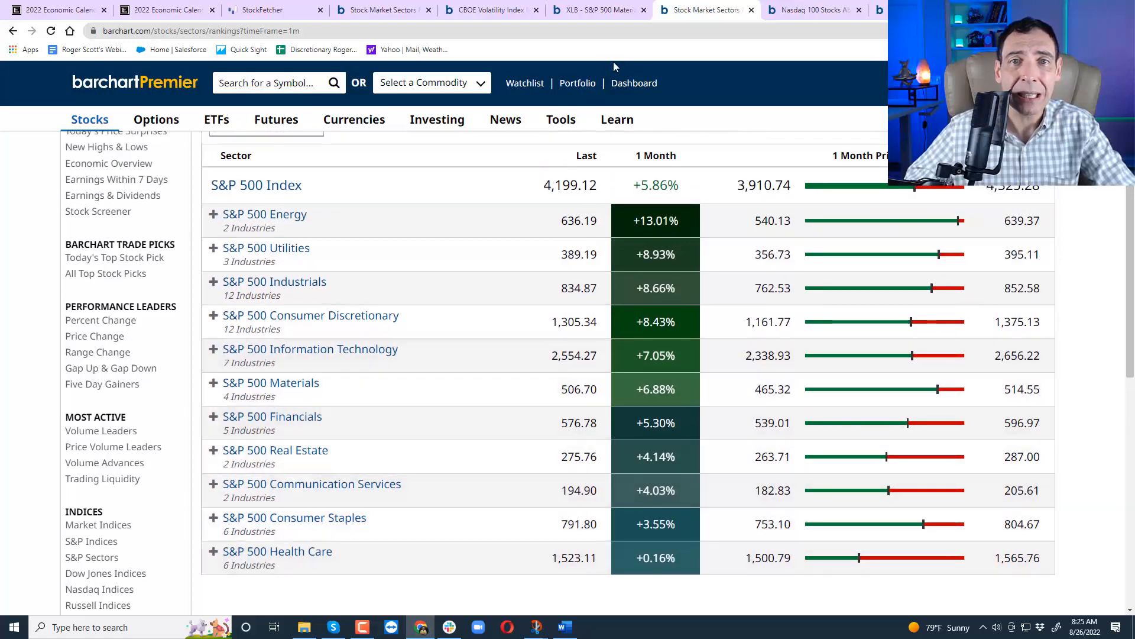
Load the XLC Communication Sector SPDR quote overview.
type("xlc")
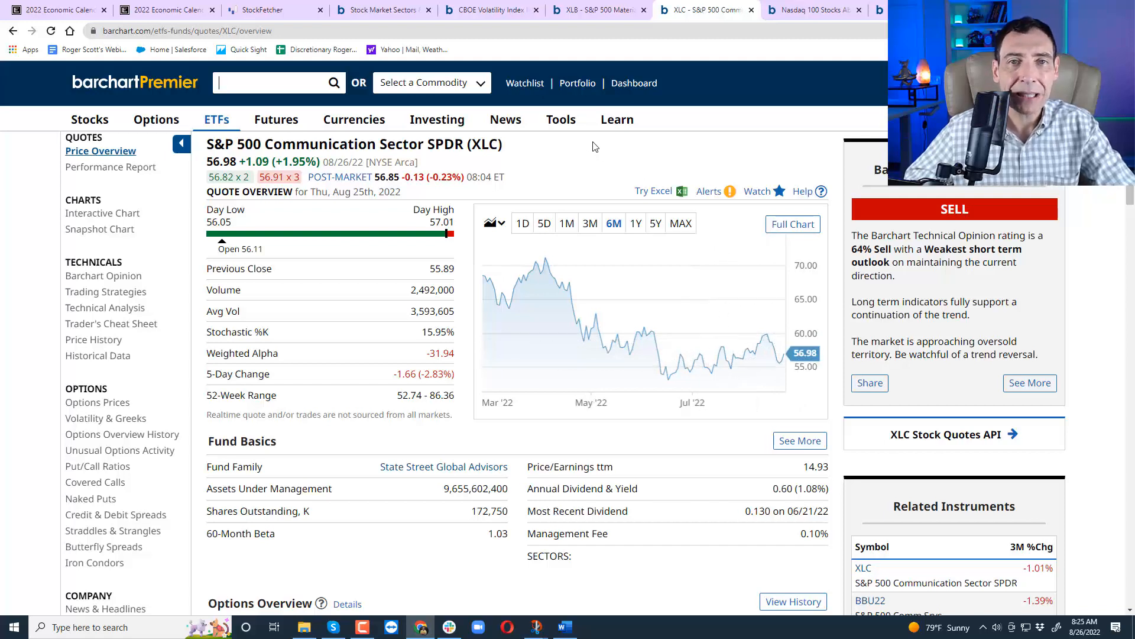
mouse_move(560, 148)
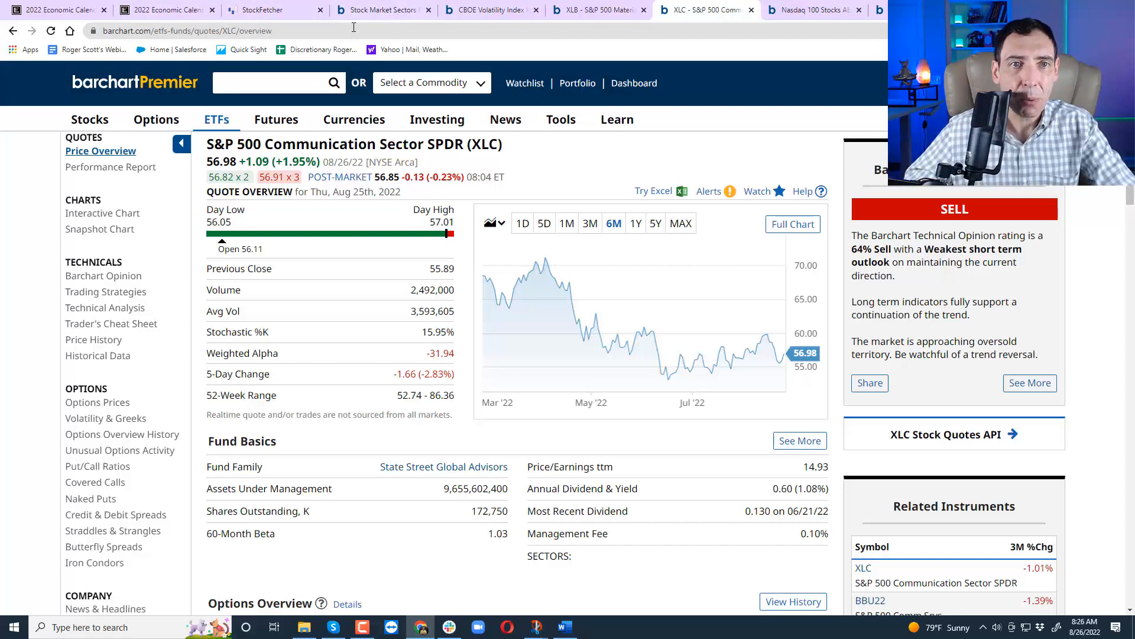
Load a six-month QQQ chart from the $NDTH tab, then enter TLT for the Treasury bond chart.
left_click(379, 9)
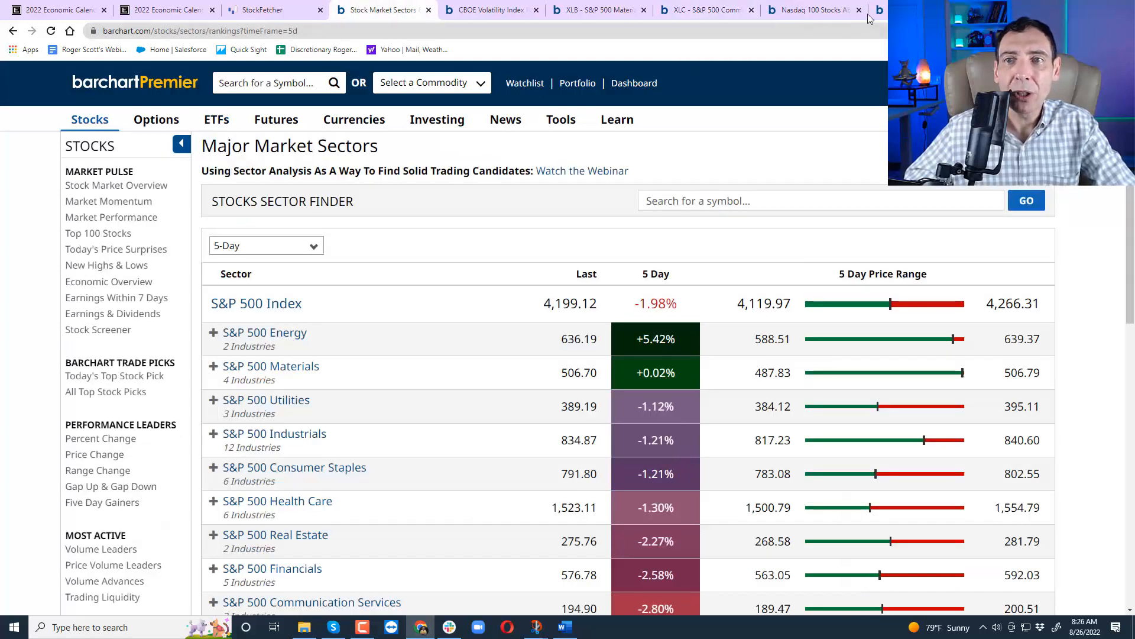
left_click(811, 10)
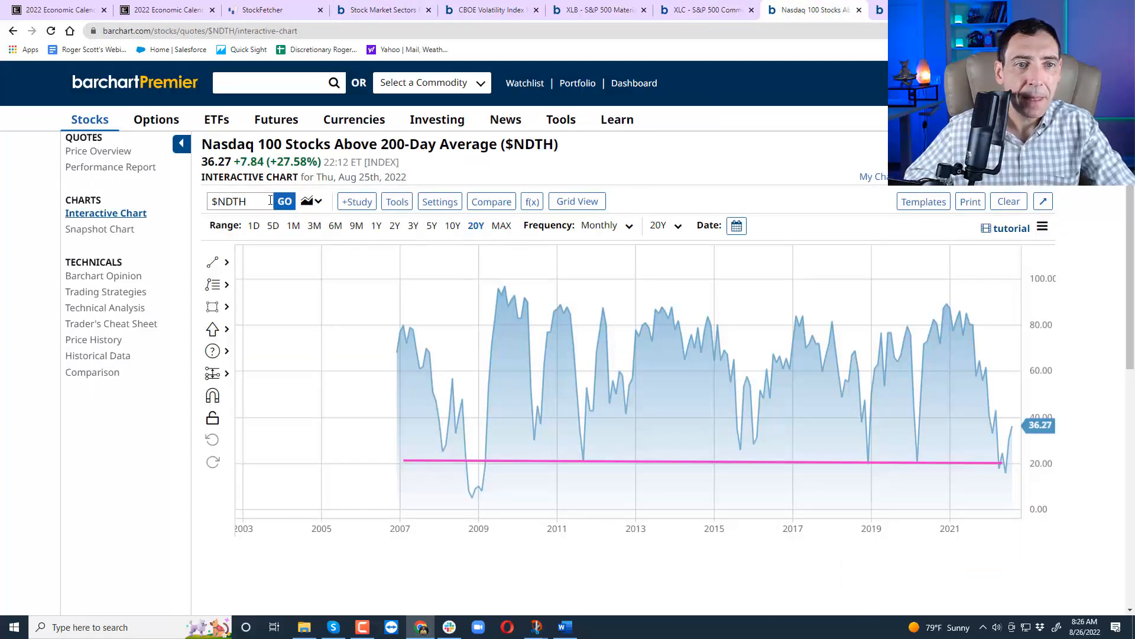
type("qq")
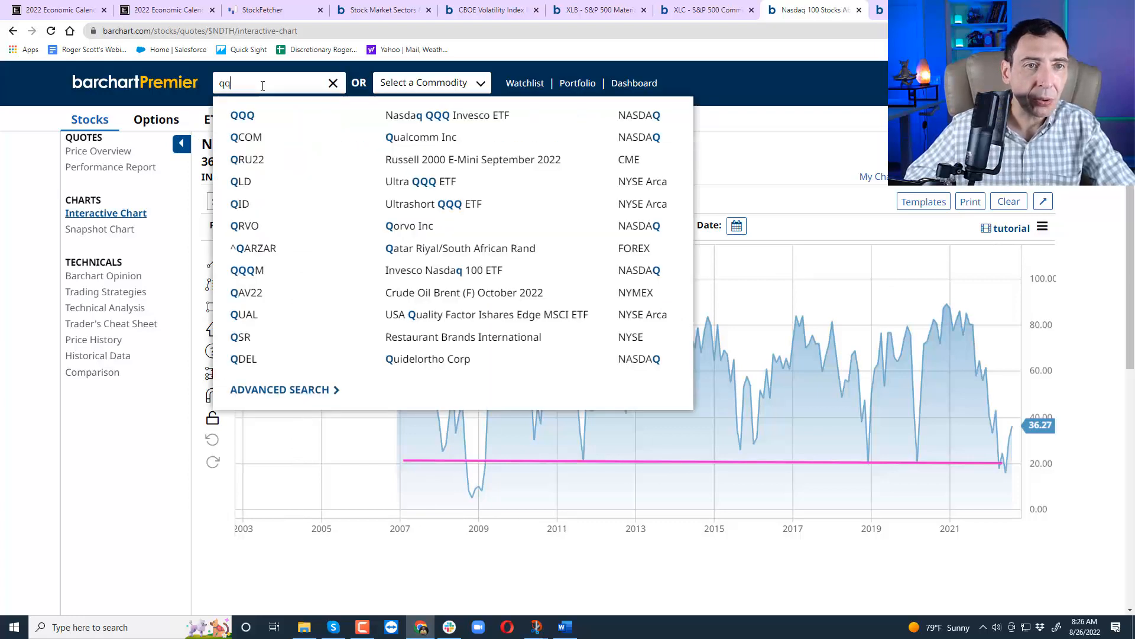
left_click(242, 115)
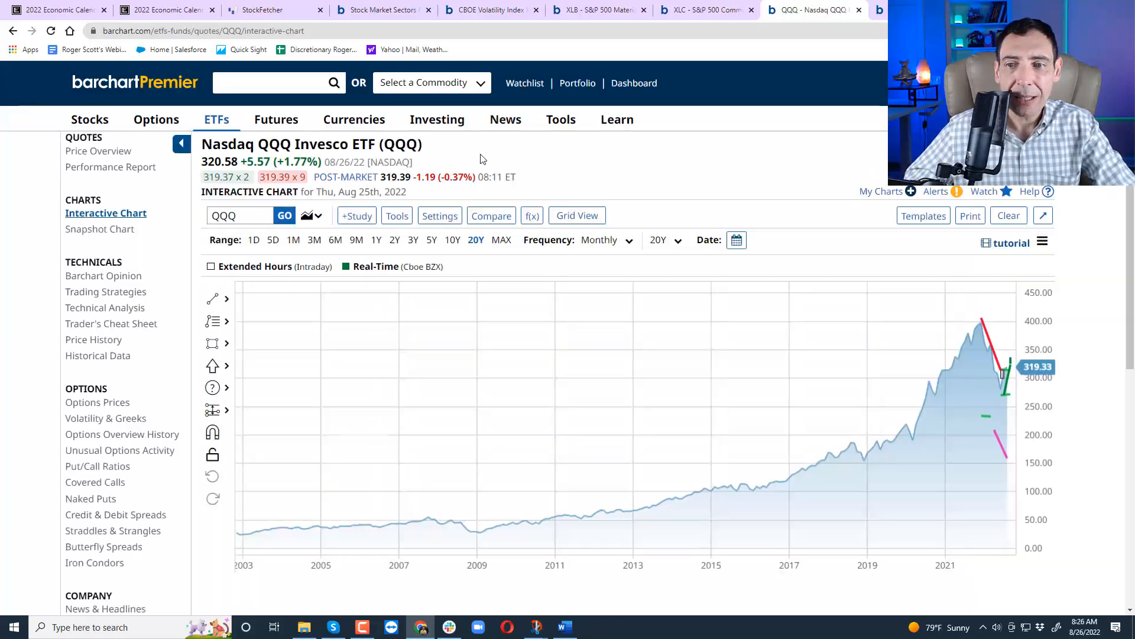
left_click(335, 240)
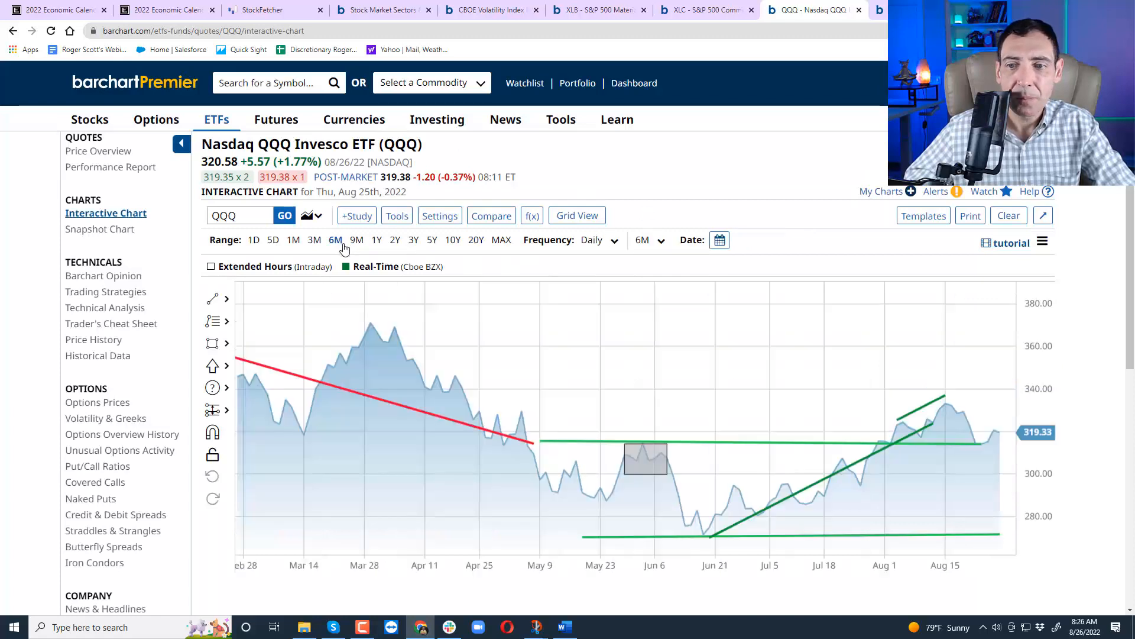
mouse_move(977, 452)
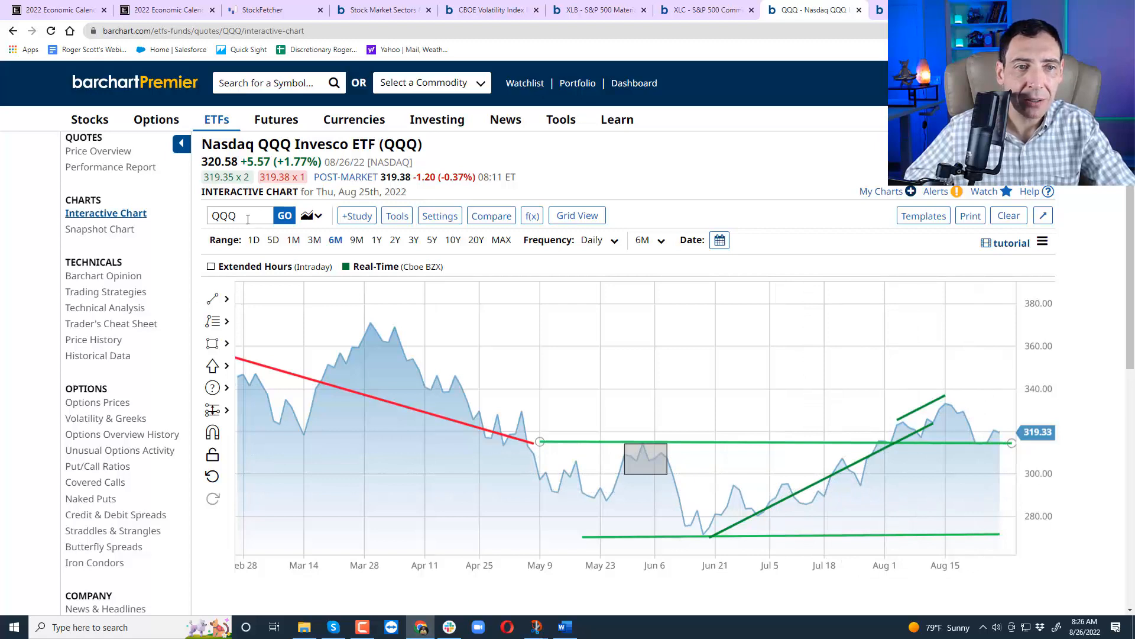
type("tlt")
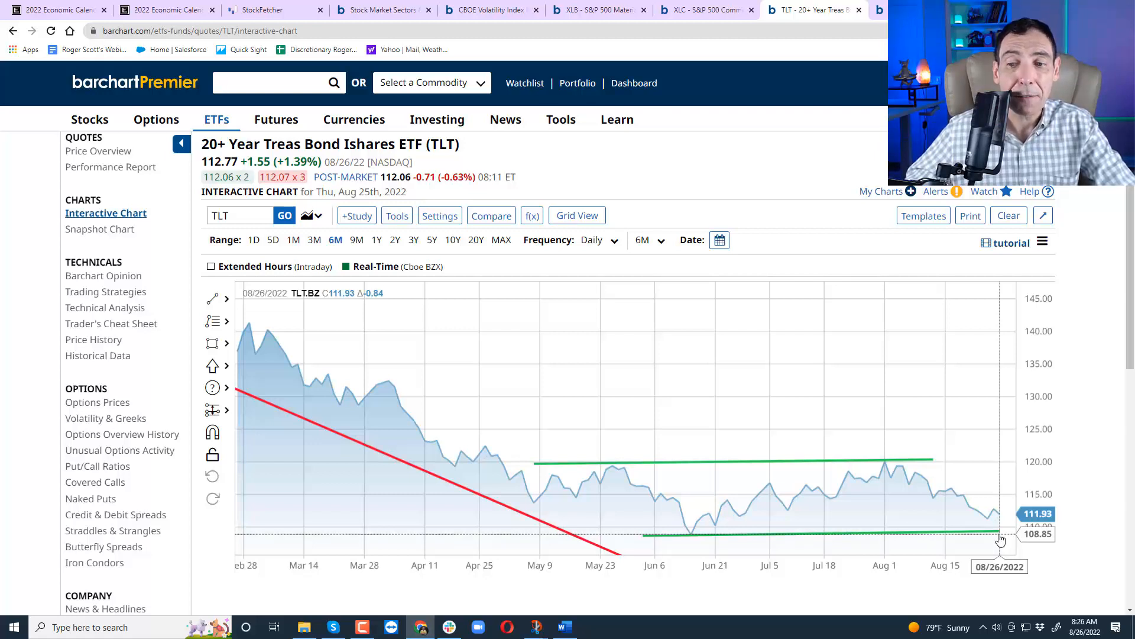
mouse_move(662, 512)
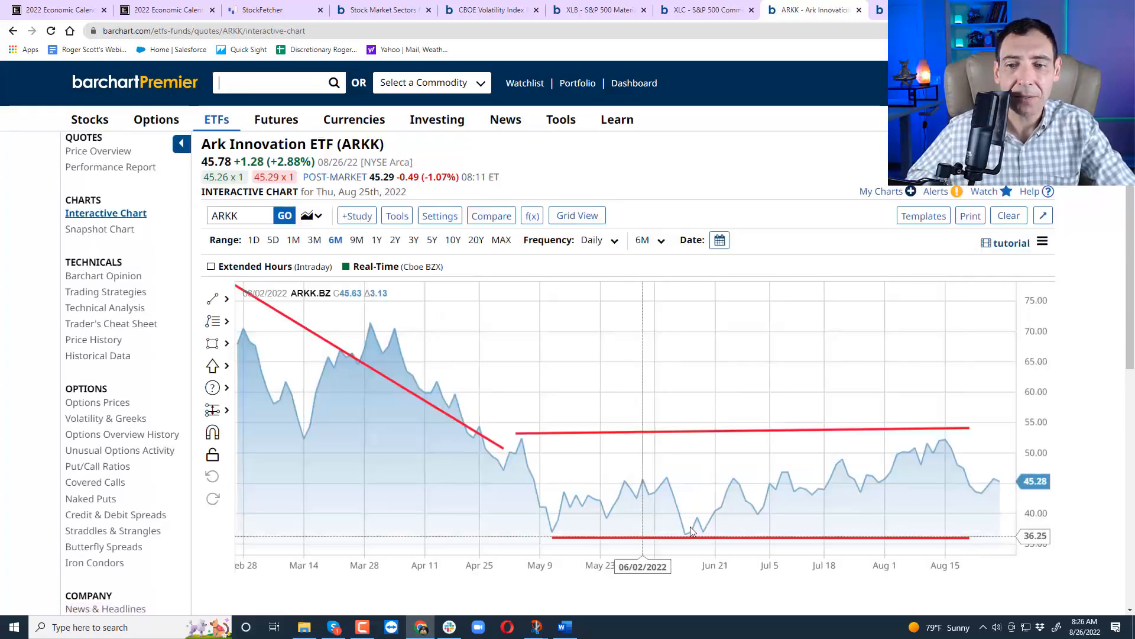
mouse_move(945, 496)
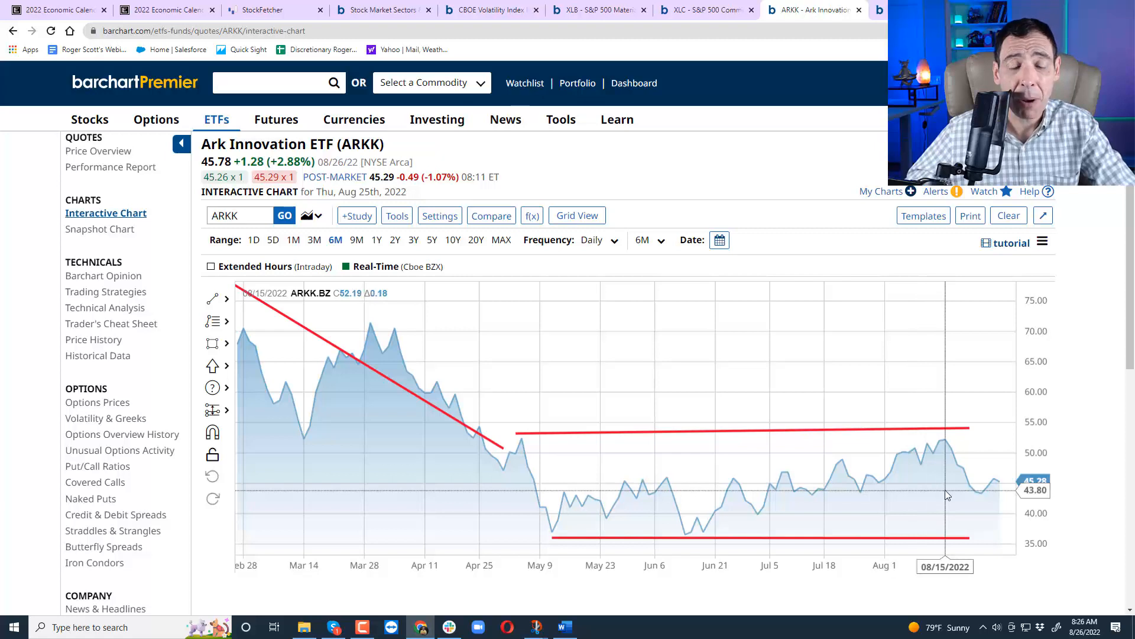
mouse_move(1003, 490)
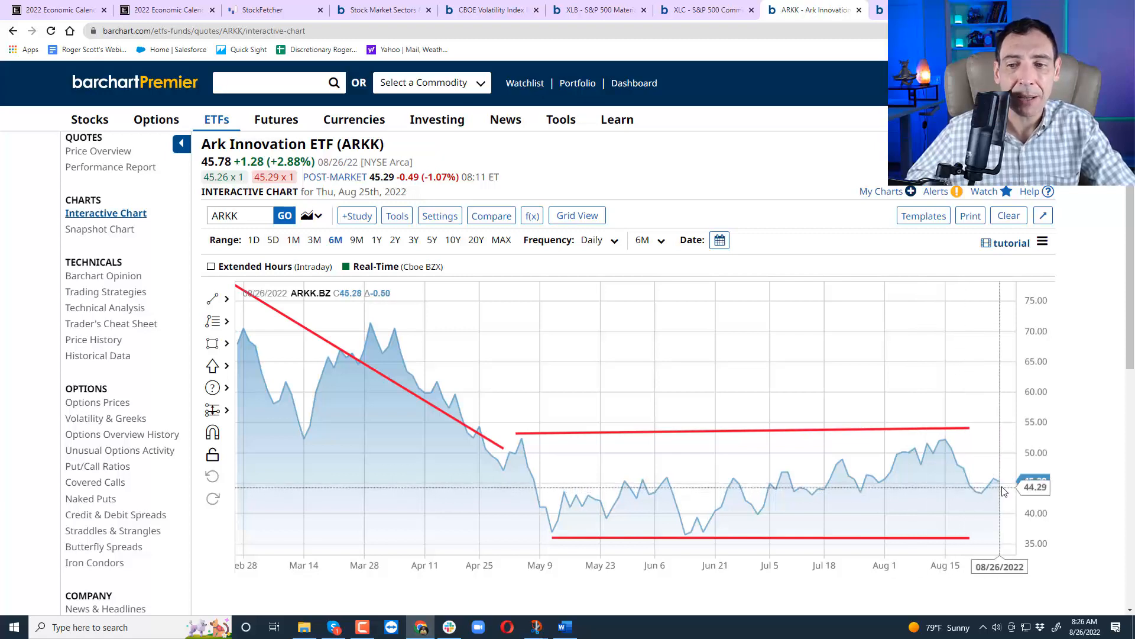
mouse_move(999, 518)
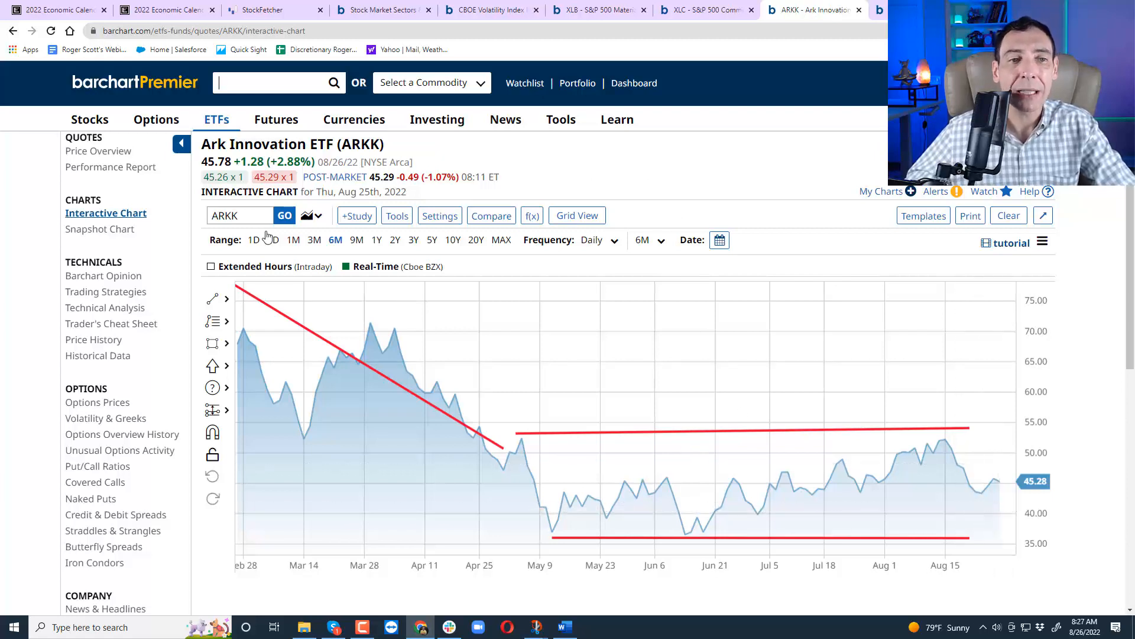
Return the chart from ARKK to the TLT Treasury bond ETF at 112.77.
type("tlt")
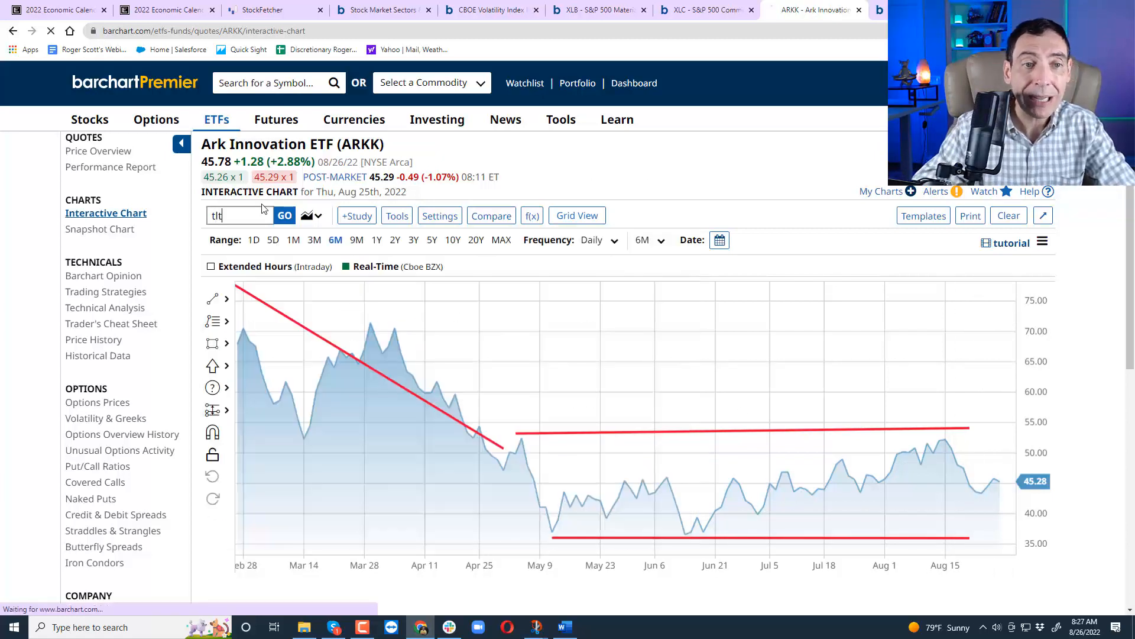
left_click(284, 215)
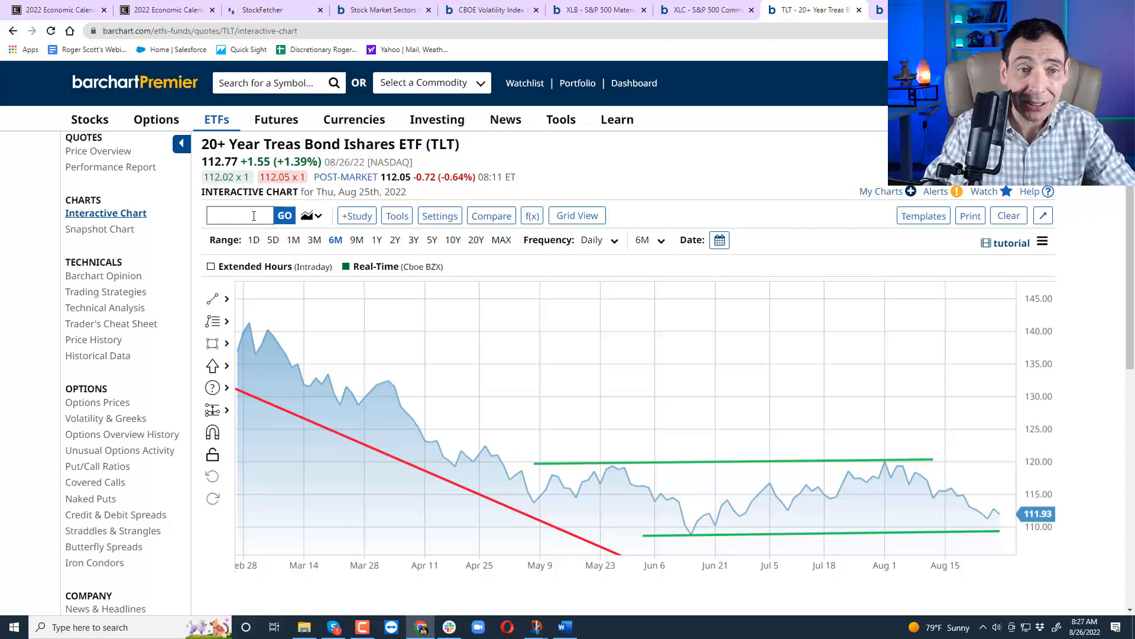
Chart AAPL as candlesticks with the 50-200 MA - RSI template applied.
type("aapl")
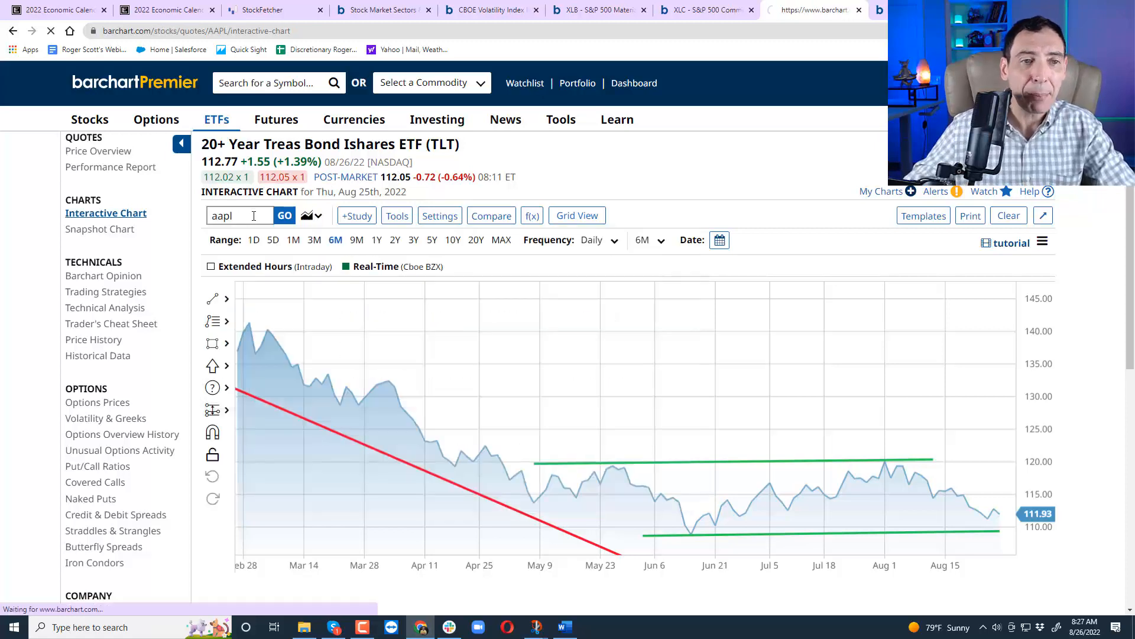
left_click(284, 215)
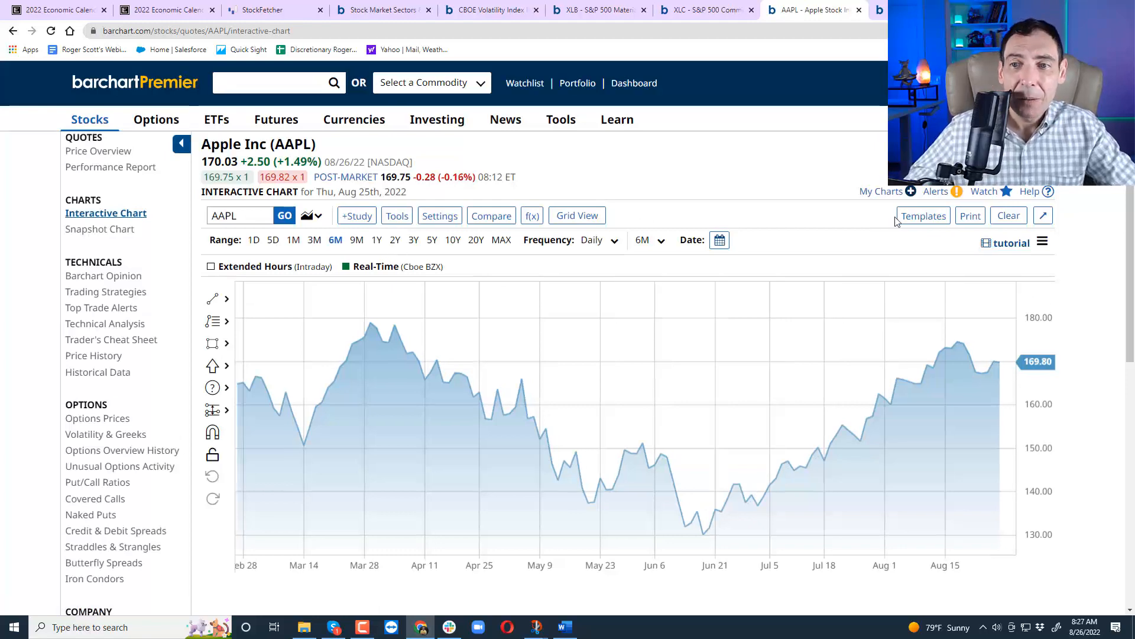
left_click(923, 216)
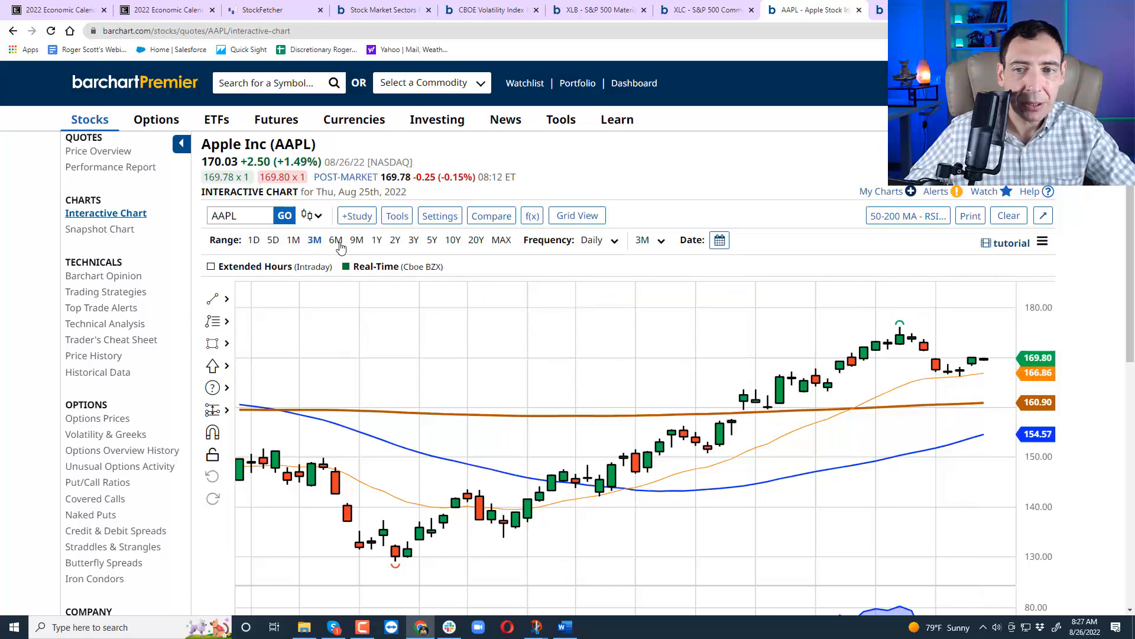
Widen the AAPL chart to the 6M range, then switch to the Econoday weekly calendar.
left_click(335, 239)
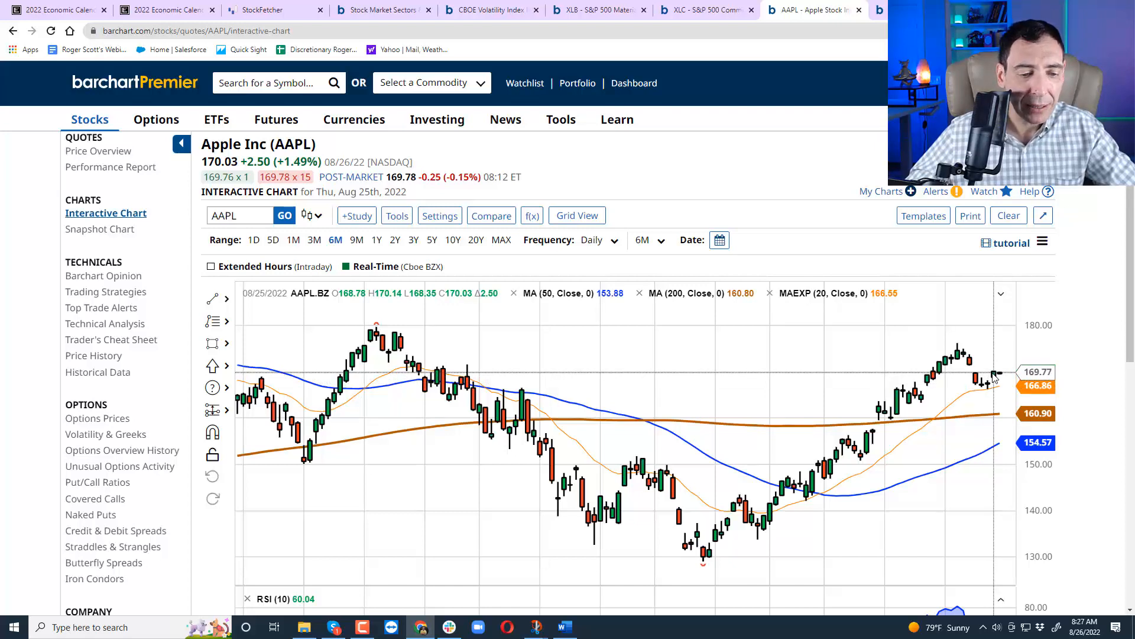
mouse_move(992, 387)
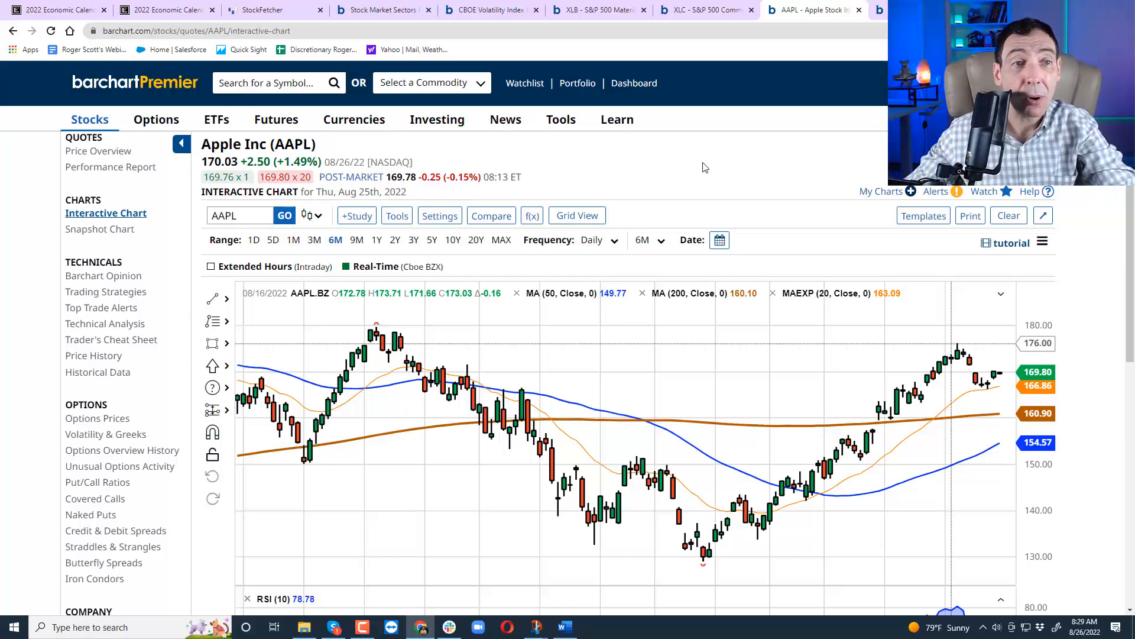
left_click(58, 10)
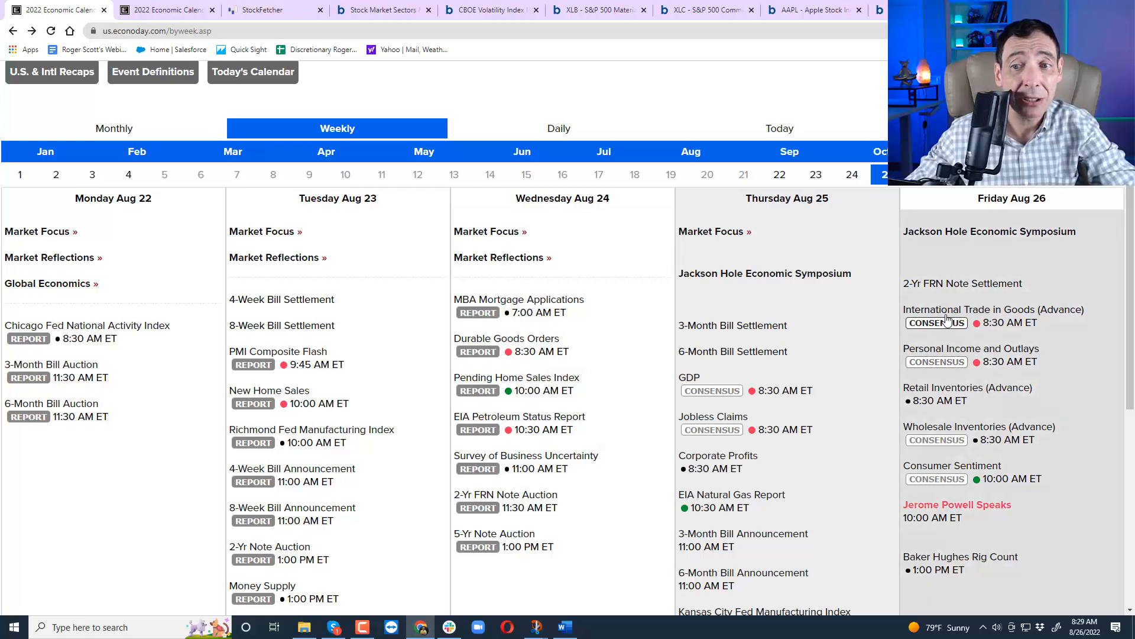
mouse_move(938, 497)
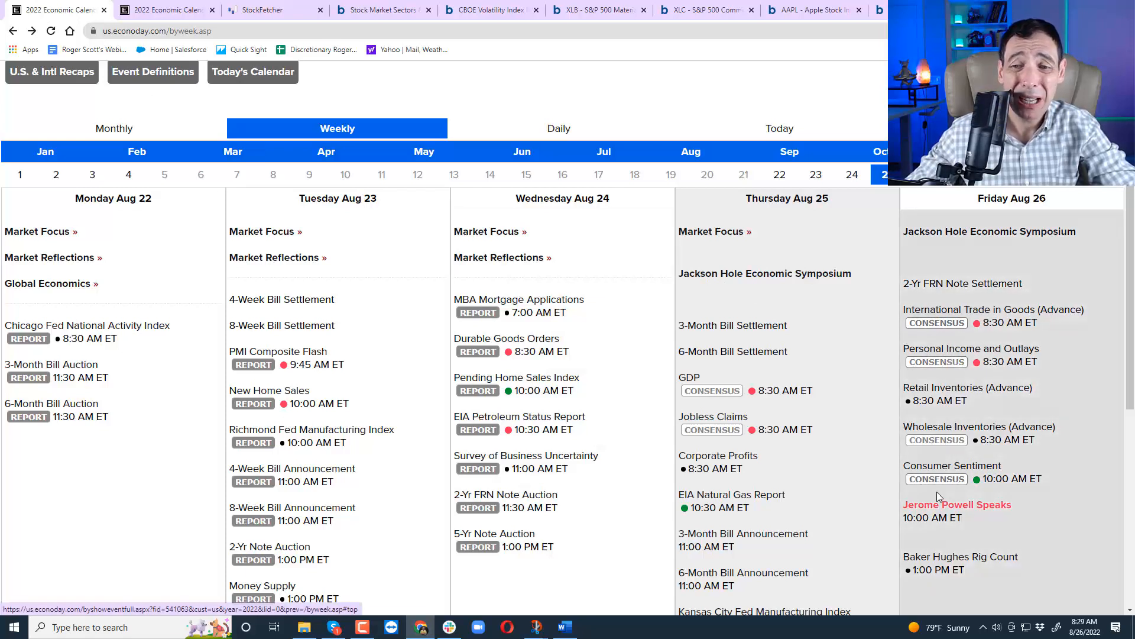